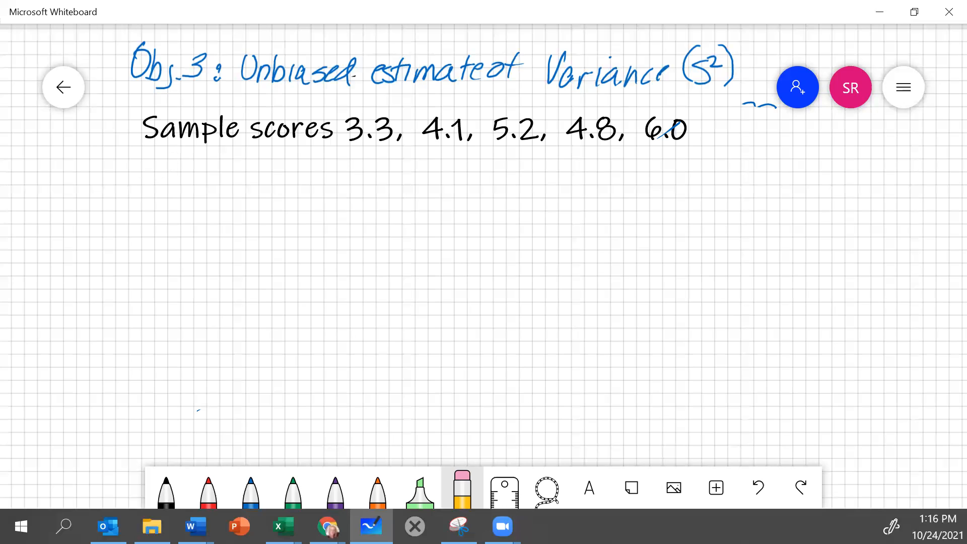
Step: Handwrite 'Variance S² = SS/df' in blue ink under the sample scores
click(250, 490)
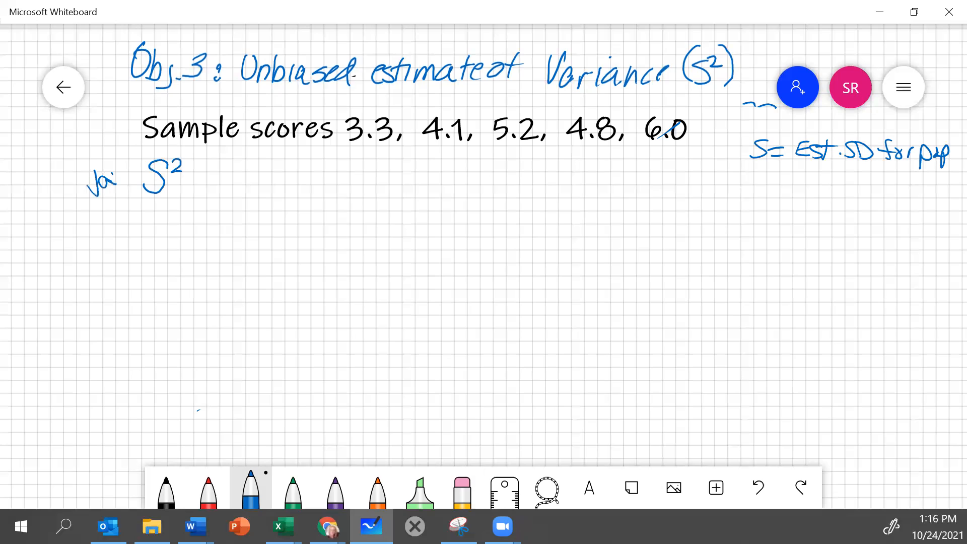
drag(108, 173, 151, 163)
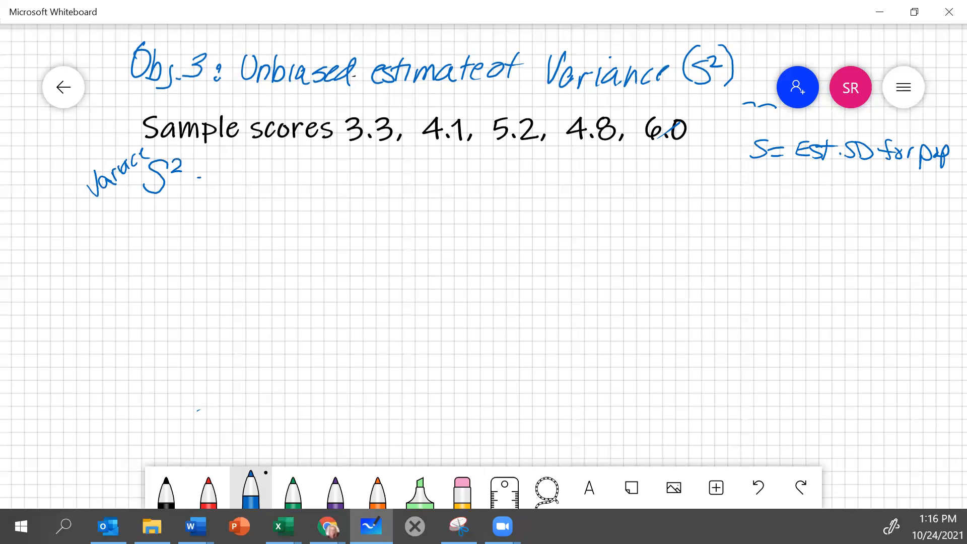
drag(206, 179, 219, 179)
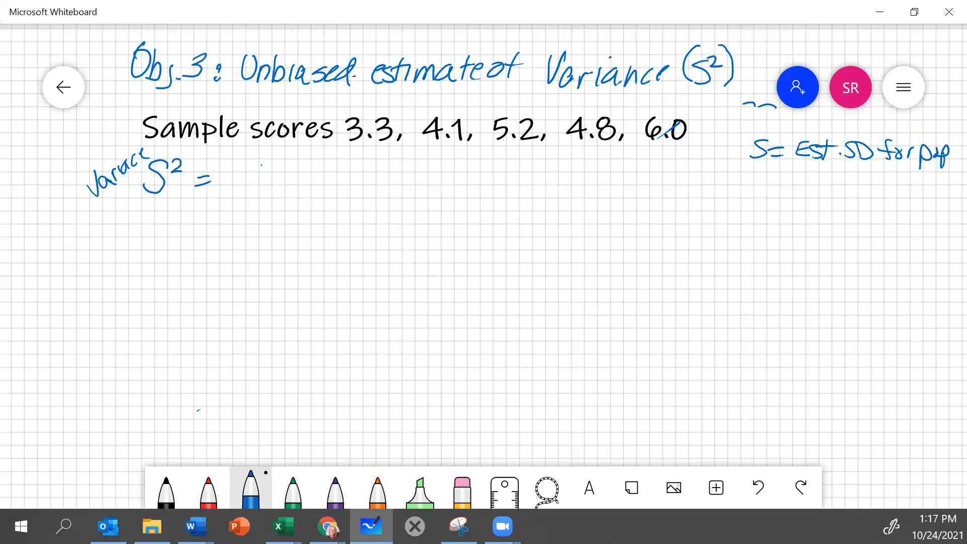
drag(234, 179, 280, 167)
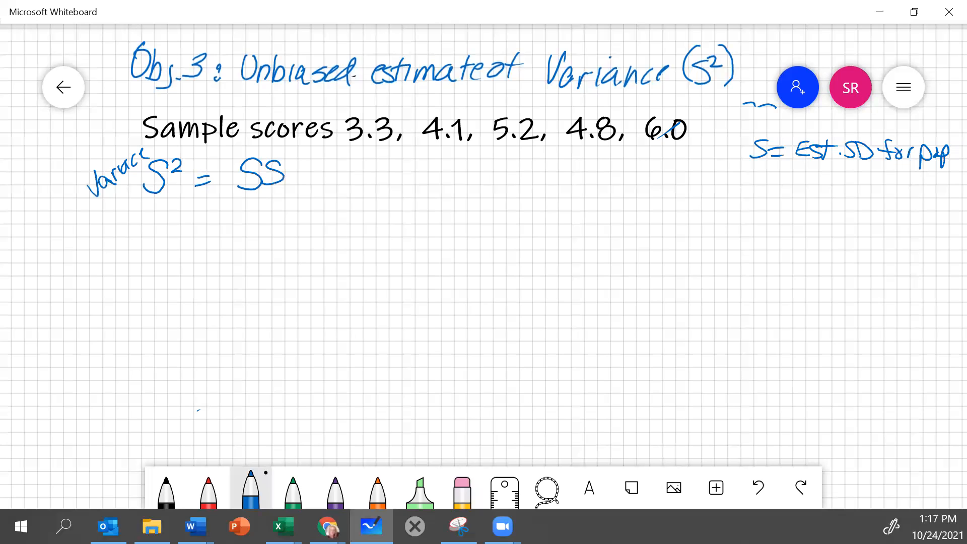
drag(284, 176, 333, 176)
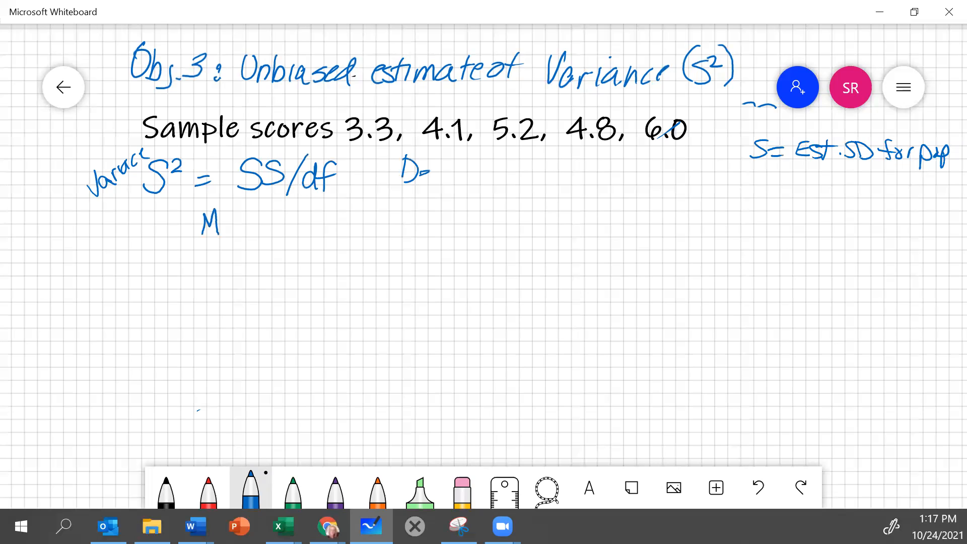
Step: Erase the stray 'D-' strokes and return to the blue pen for the SS and mean formulas
click(461, 487)
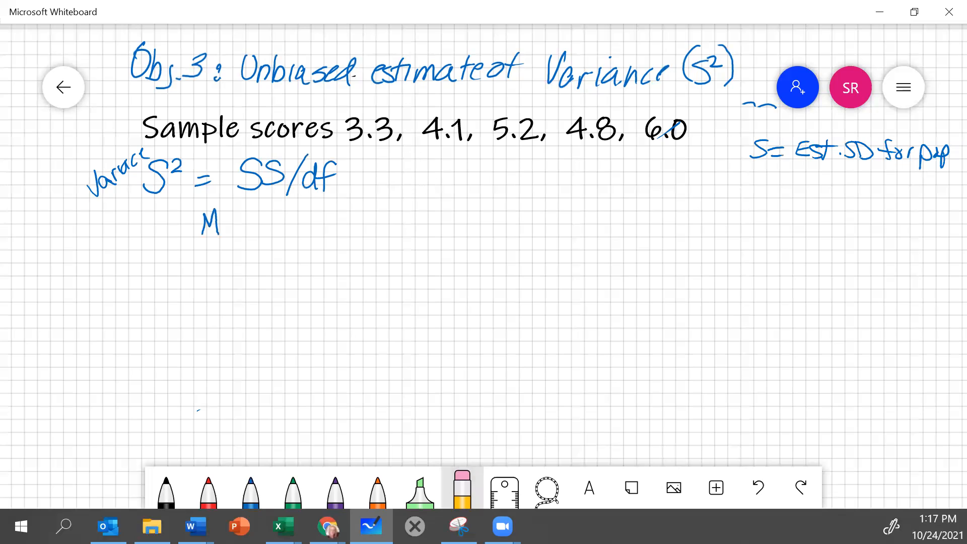
click(250, 490)
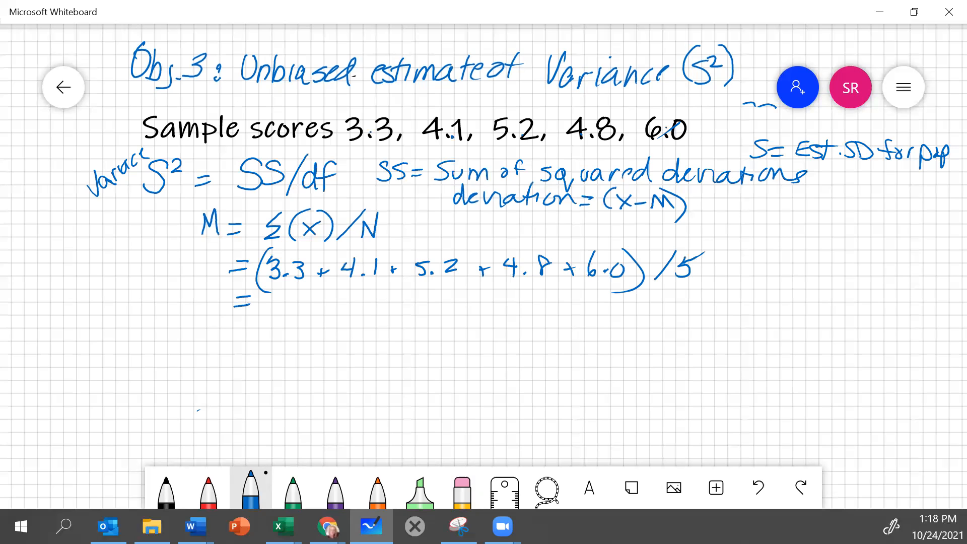
Step: Glance at the Excel spreadsheet of the five scores from the taskbar
click(282, 526)
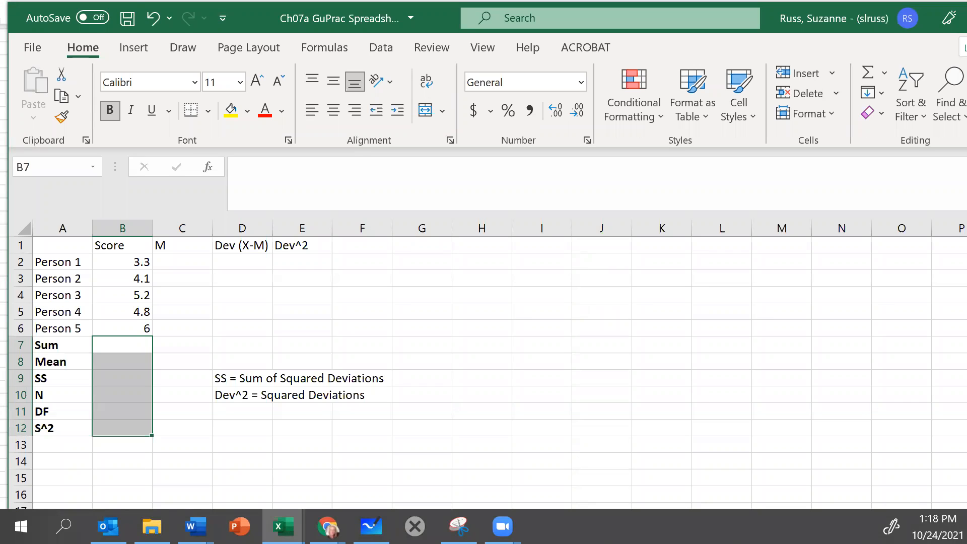
mouse_move(294, 35)
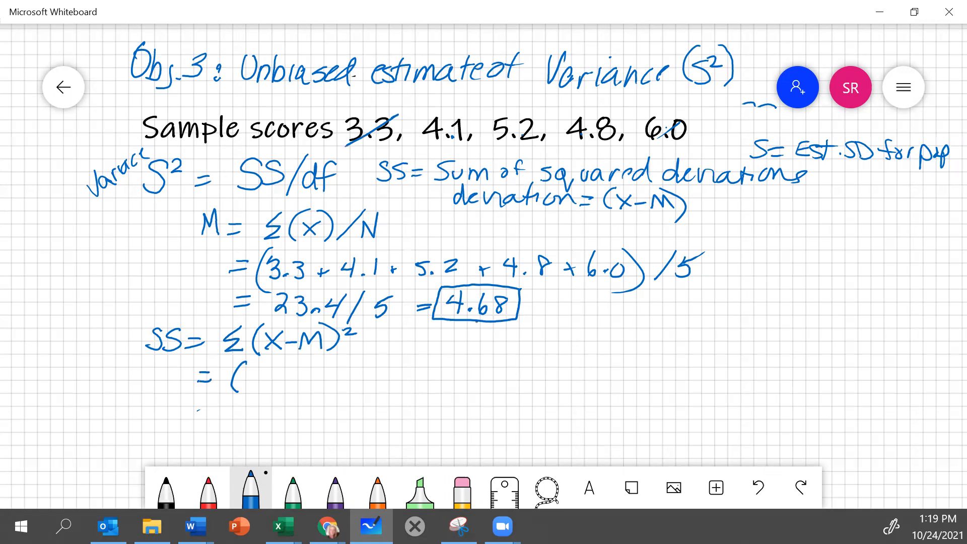
Step: Continue penning the five (score − 4.68)² terms of the SS expansion
click(259, 375)
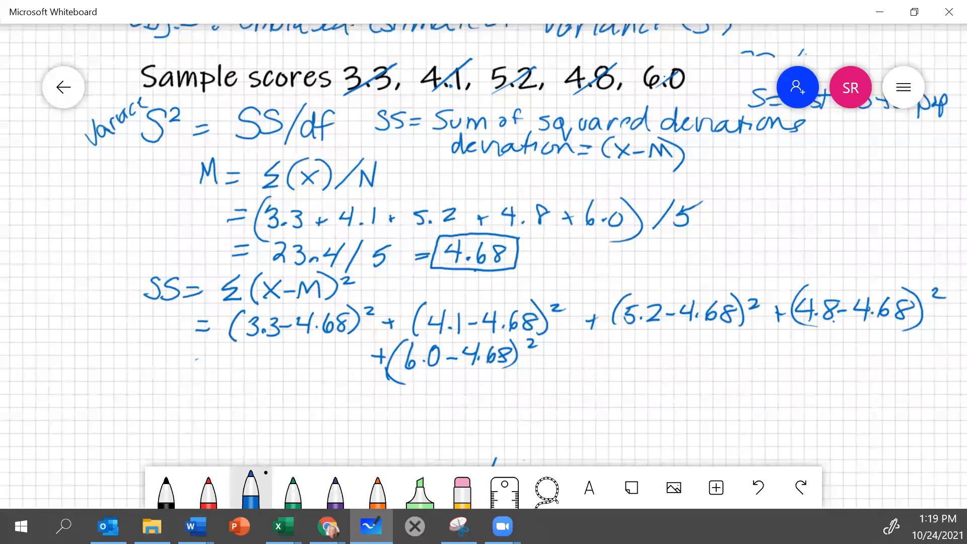
Step: Scroll the board and pen the deviations −1.38 … 1.32 and their squares 1.9044 … 1.7424
scroll(up, 3)
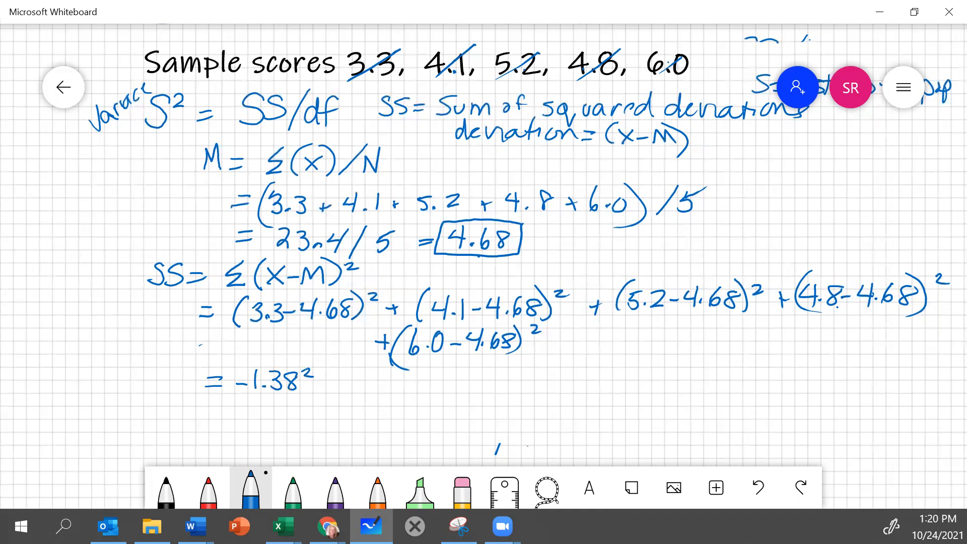
click(335, 380)
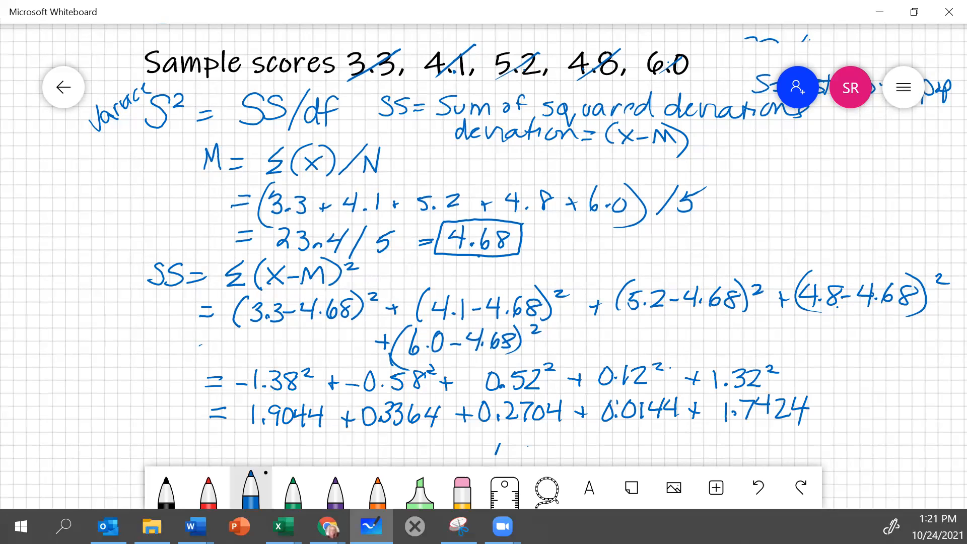
Step: Scroll down to write SS = 4.268 and the circled variance 4.268/4 = 1.067
scroll(down, 3)
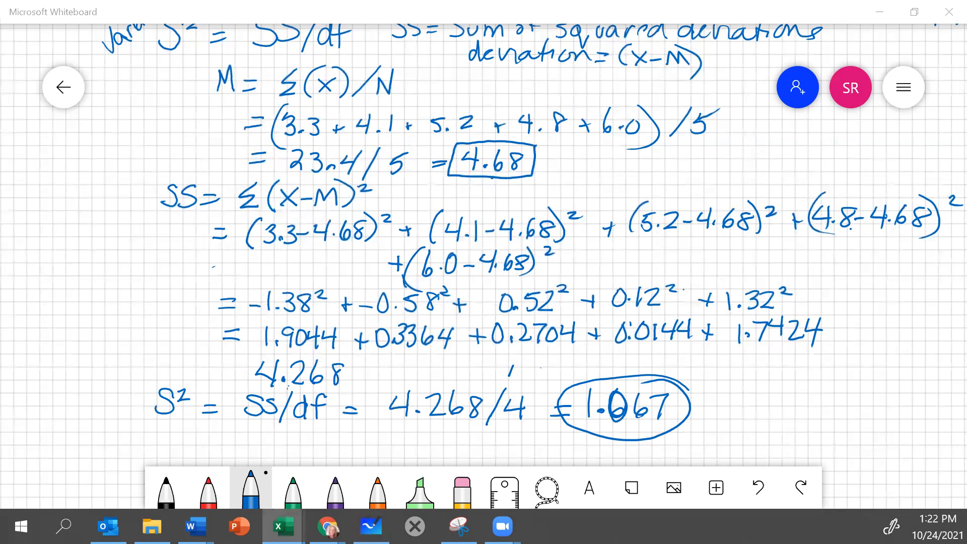
Step: Bring up the Excel scores sheet and clear the stray selection in column C
click(281, 526)
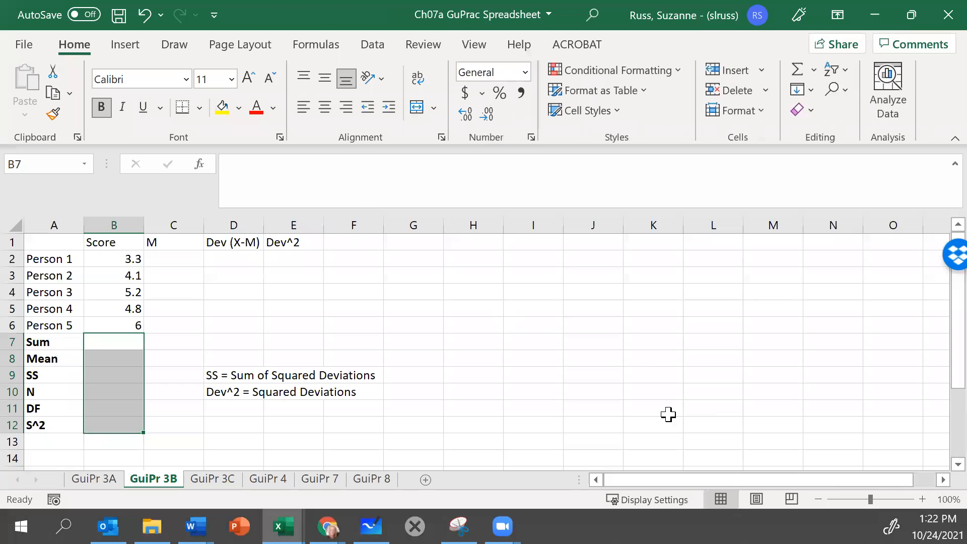
mouse_move(641, 360)
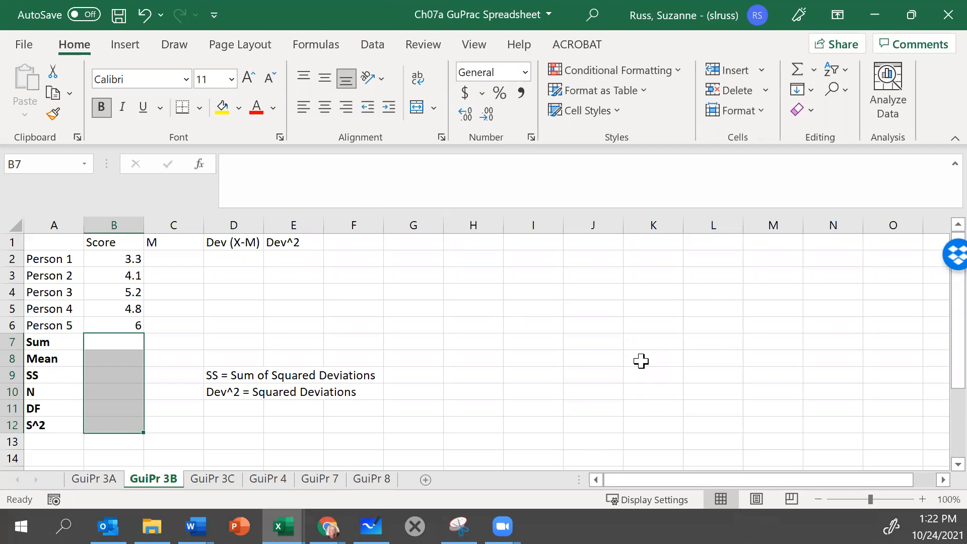
mouse_move(407, 308)
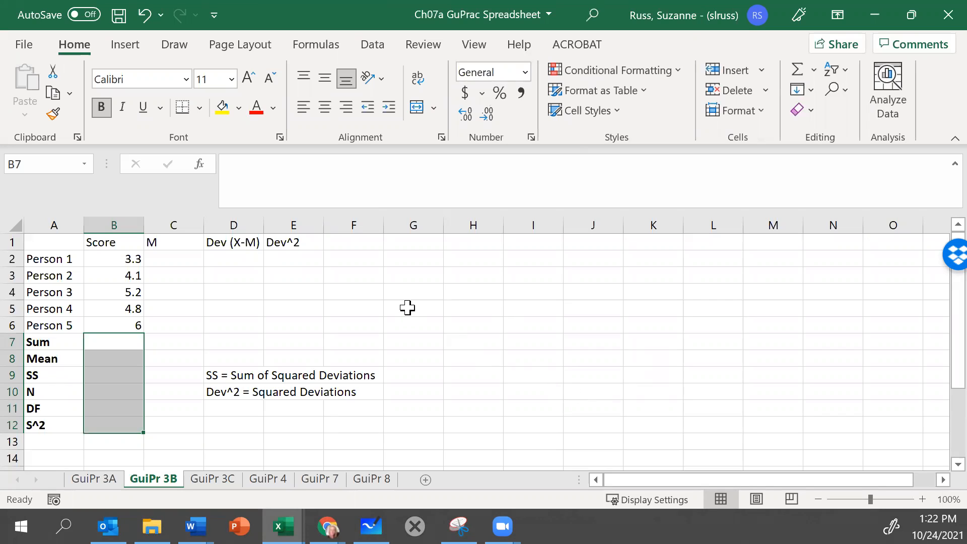
click(113, 342)
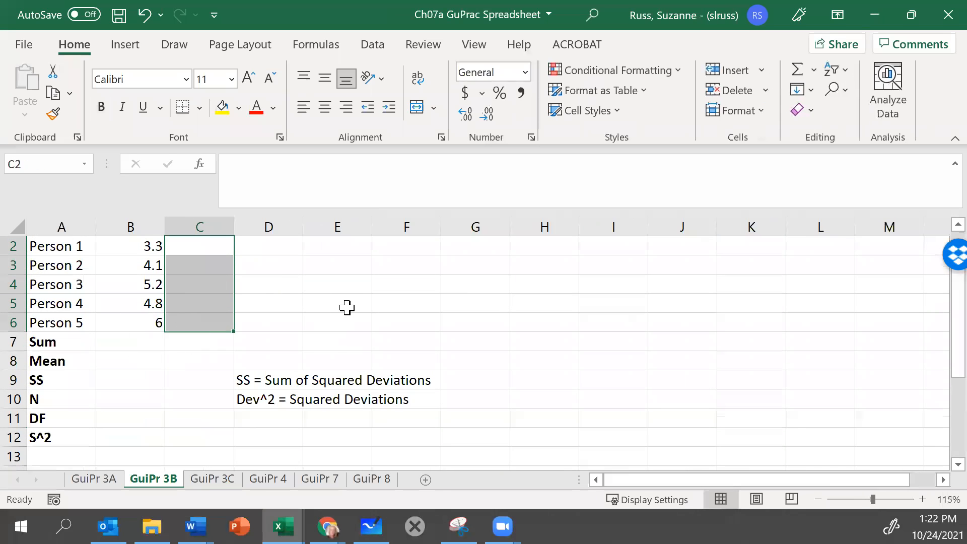
click(544, 322)
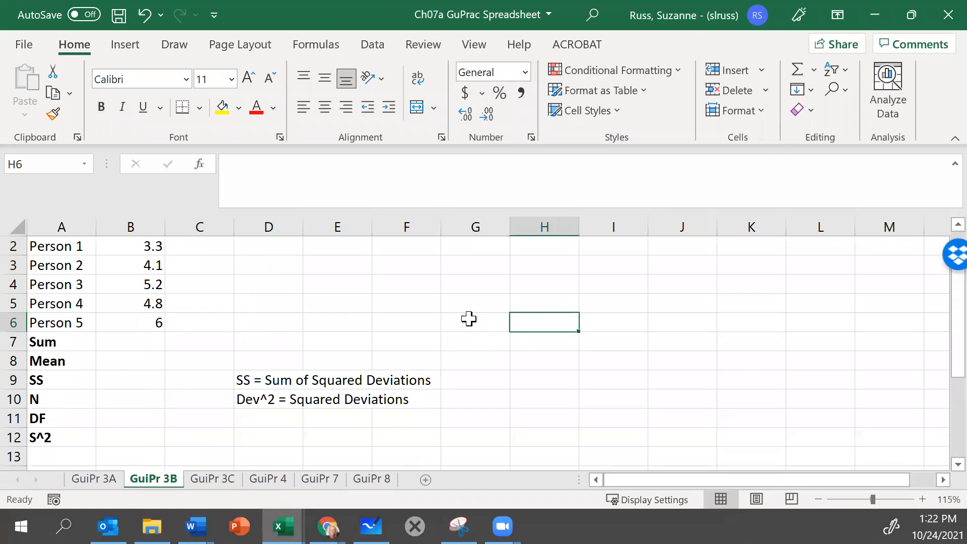
scroll(up, 3)
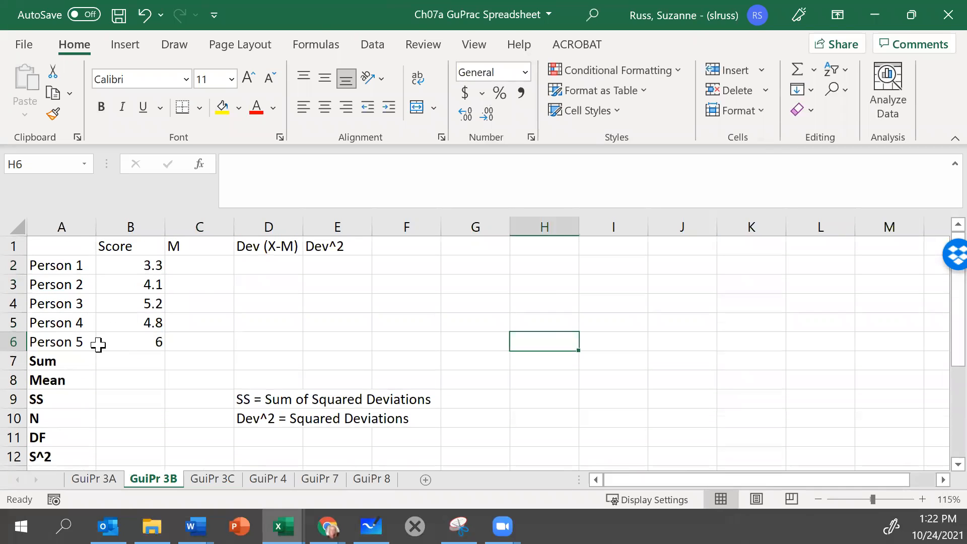
Step: Edit header cell B1 so it reads 'Score (X)'
double_click(130, 246)
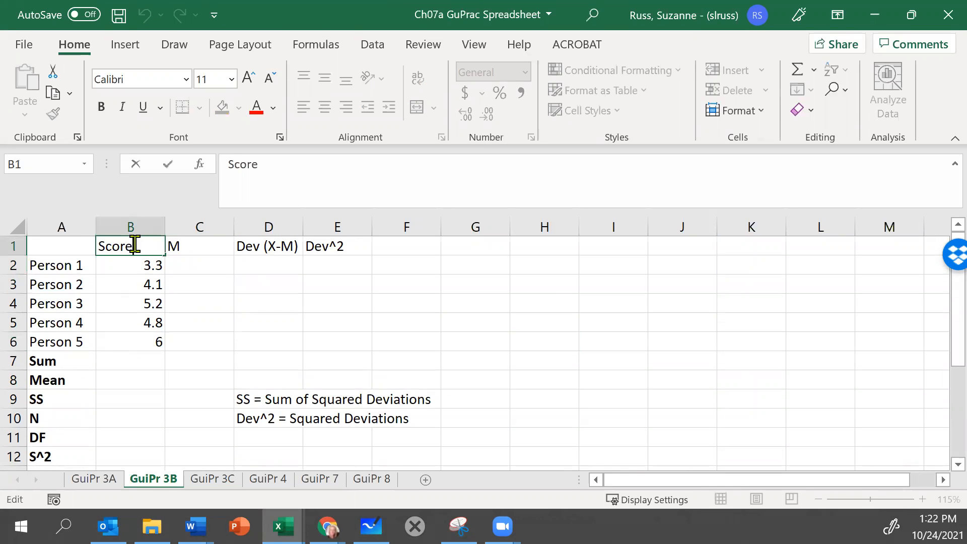
text((X)
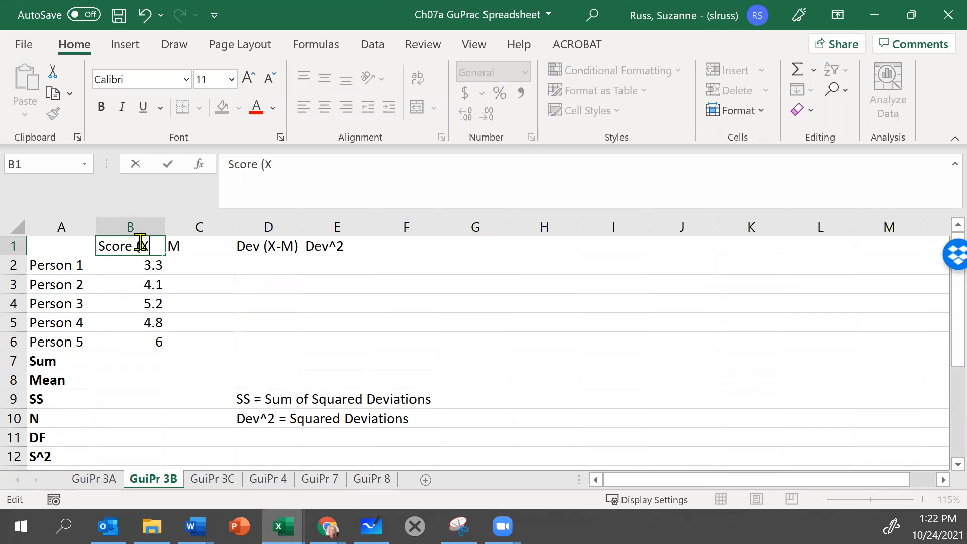
text())
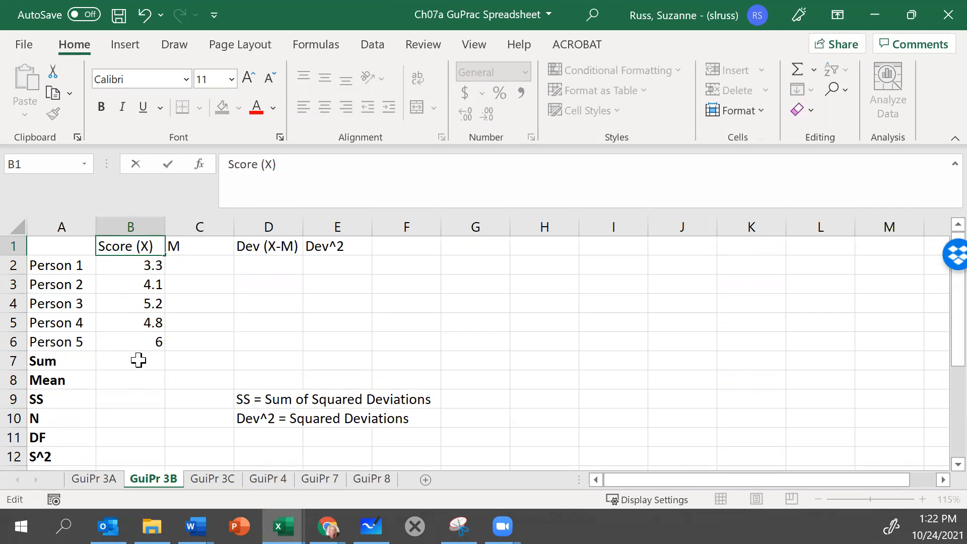
Step: Enter =SUM(B2:B6) in the Sum cell B7 for the five scores
click(130, 360)
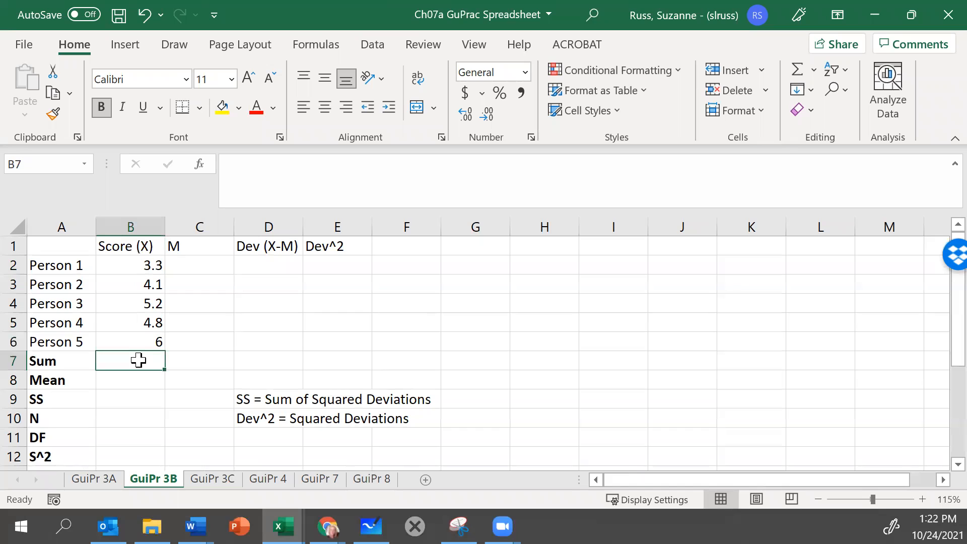
text(=)
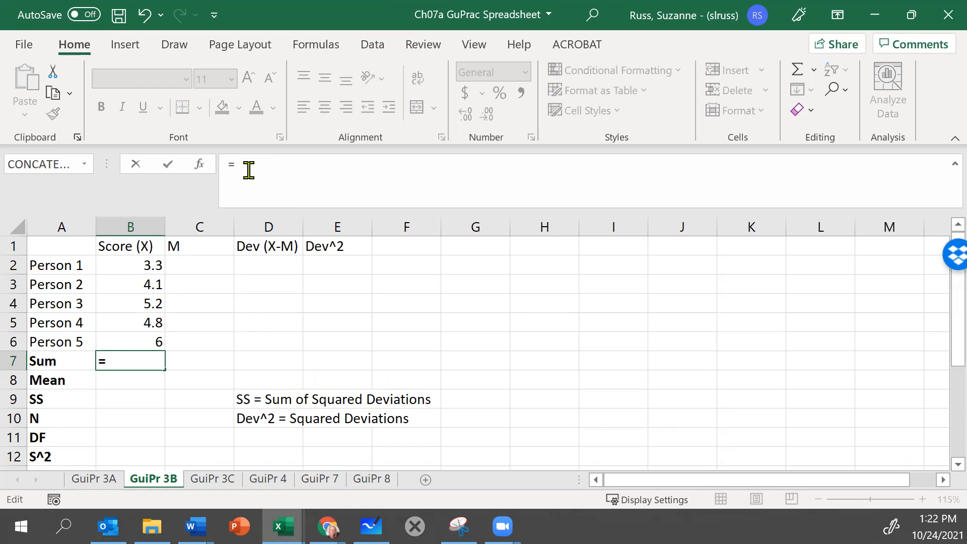
text(SUM()
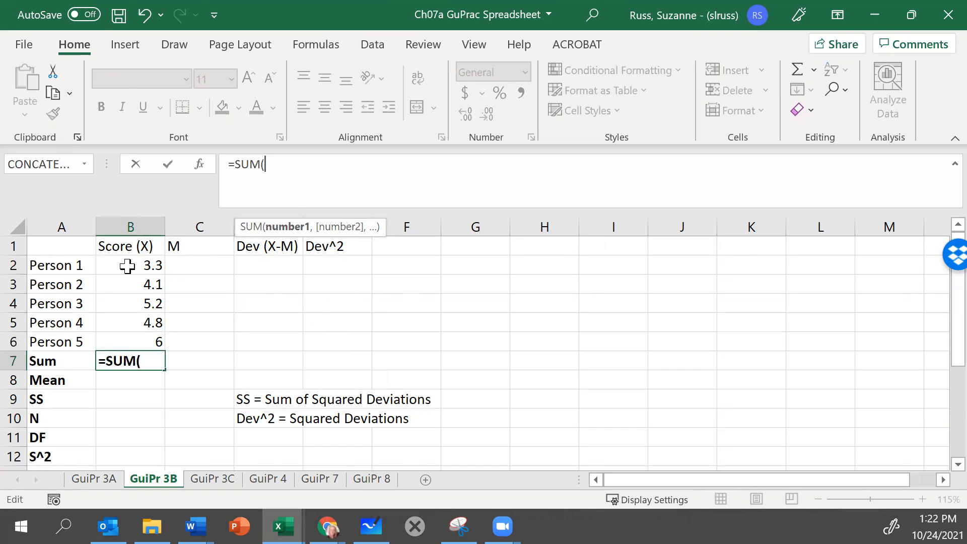
mouse_move(83, 275)
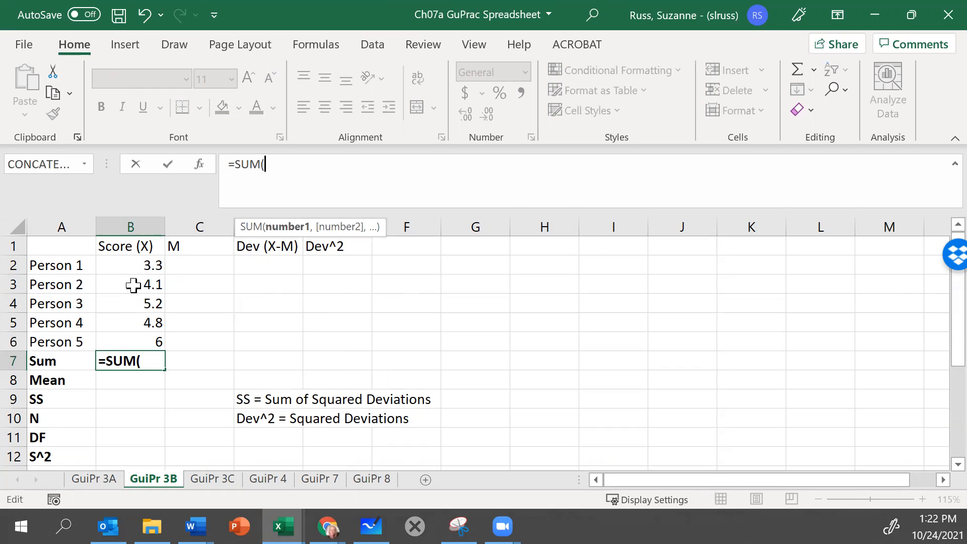
mouse_move(124, 261)
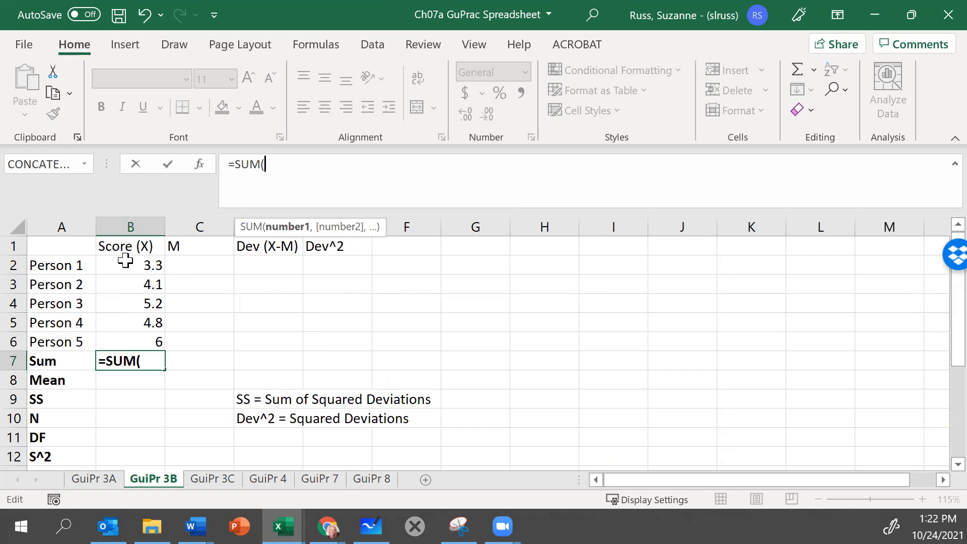
click(129, 264)
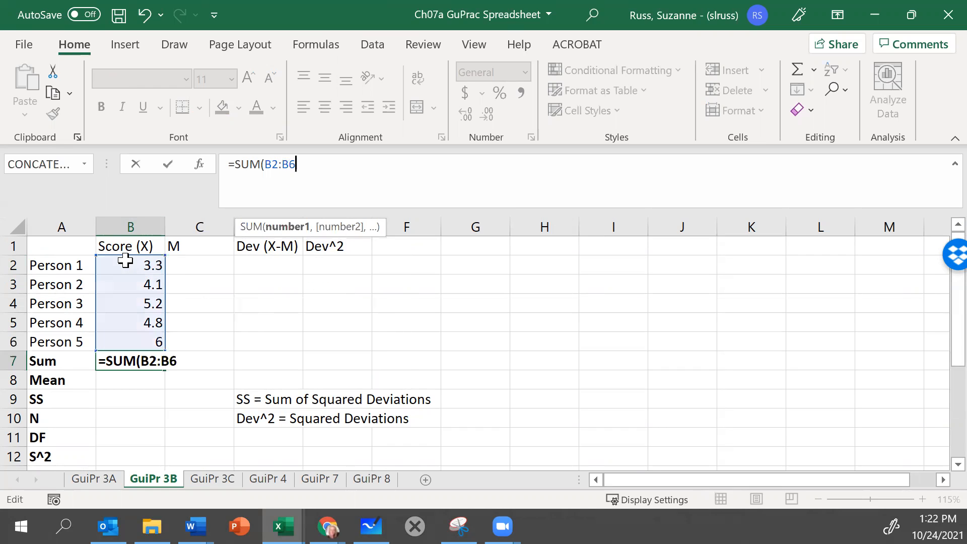
key(Return)
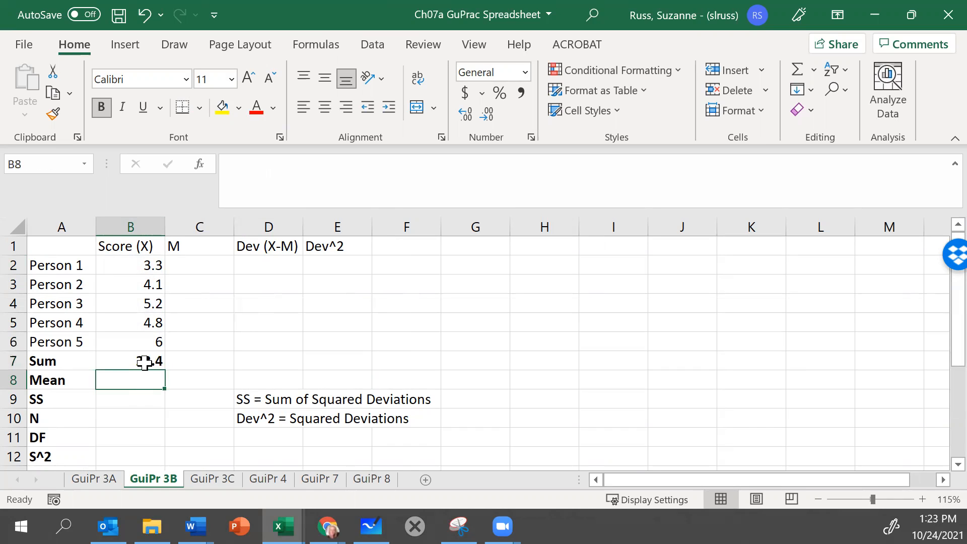
Step: Clear and re-enter =SUM(B2:B6) in B7, confirming the total 23.4
click(129, 361)
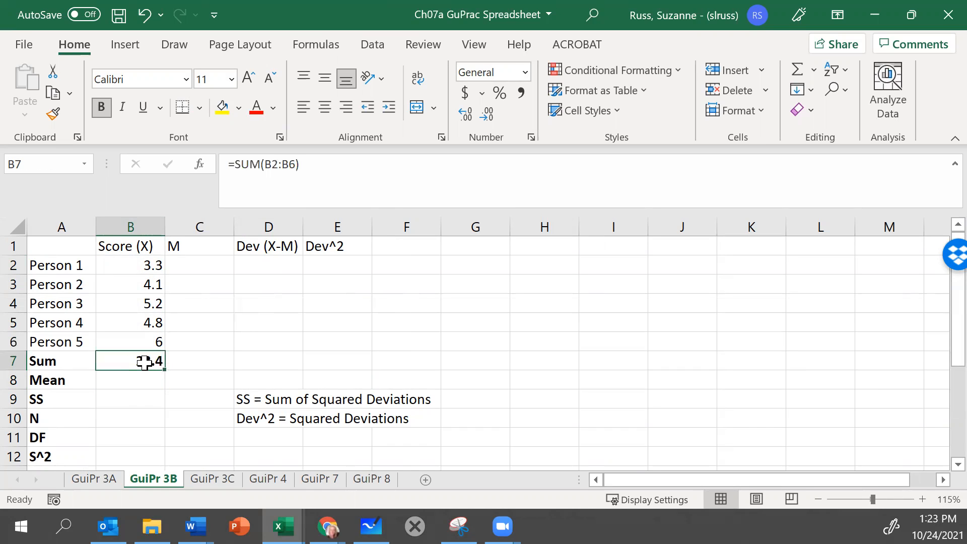
key(Delete)
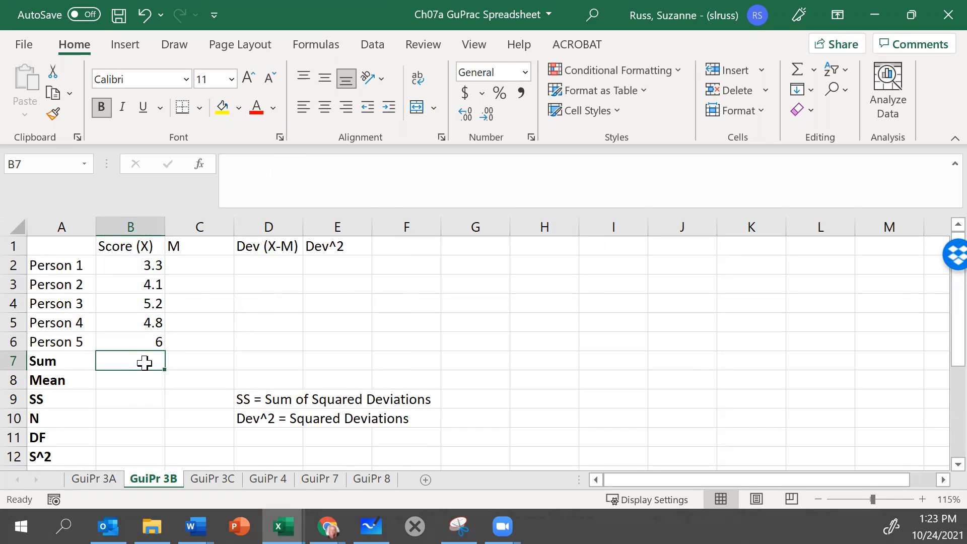
text(=SUM)
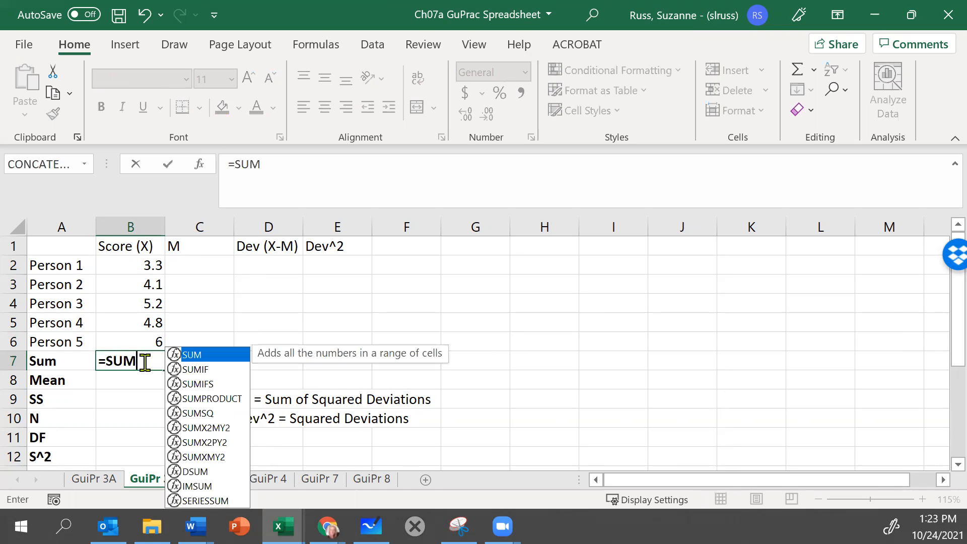
mouse_move(283, 157)
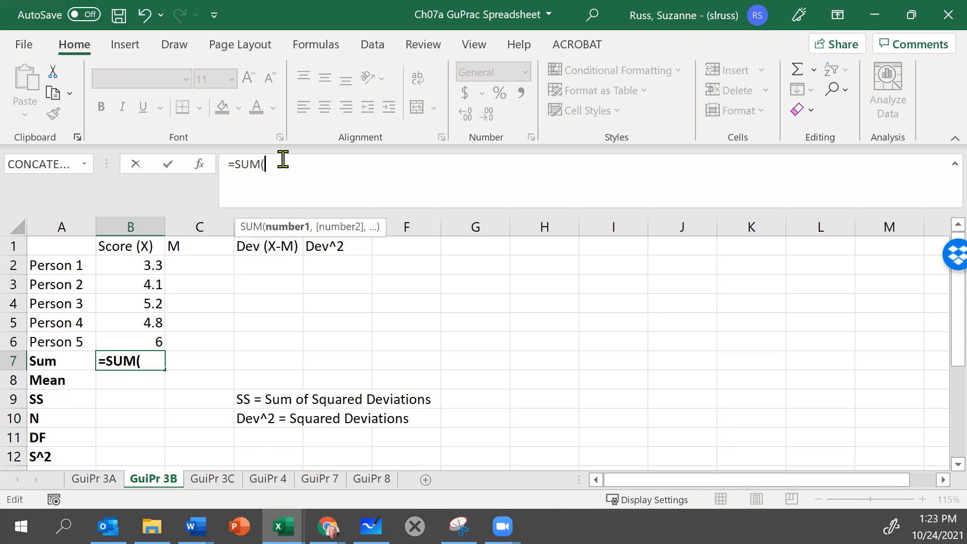
mouse_move(117, 264)
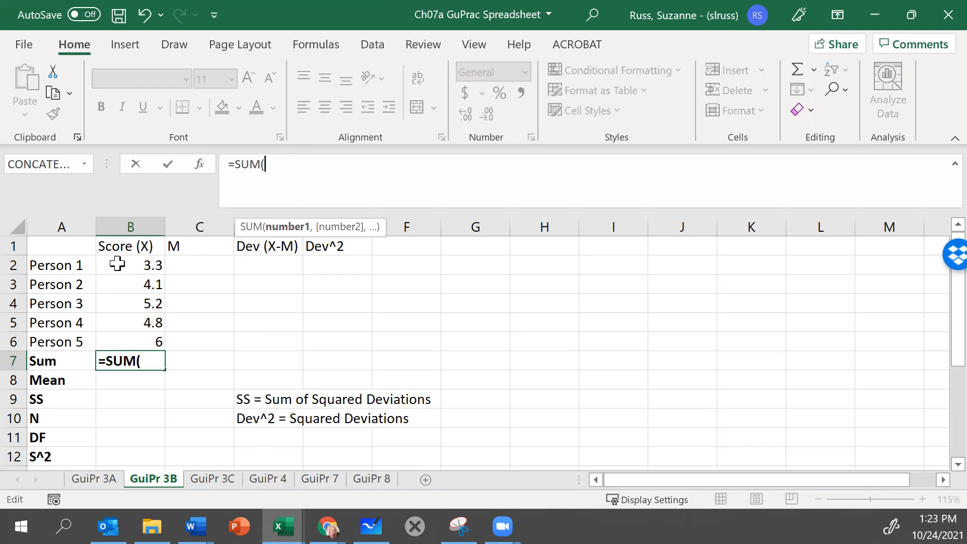
click(130, 265)
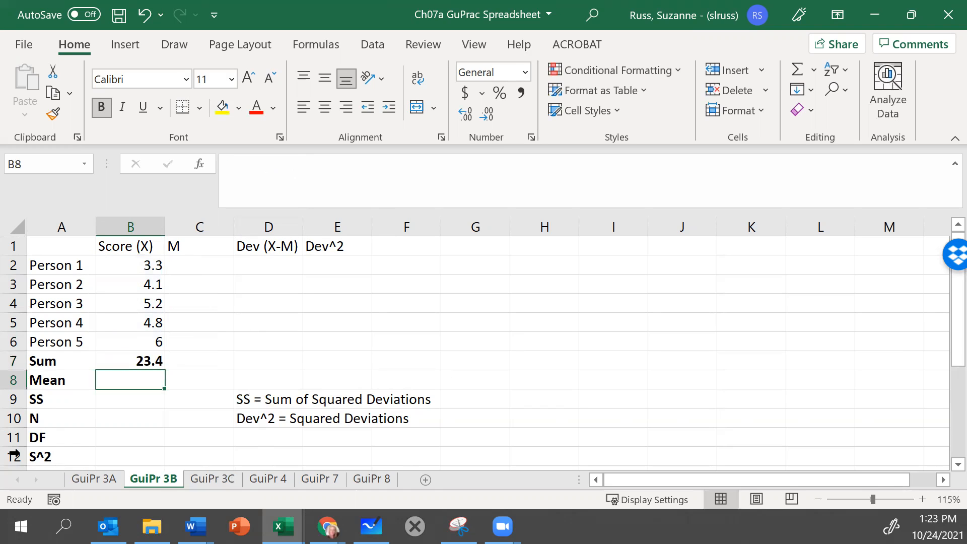
mouse_move(117, 361)
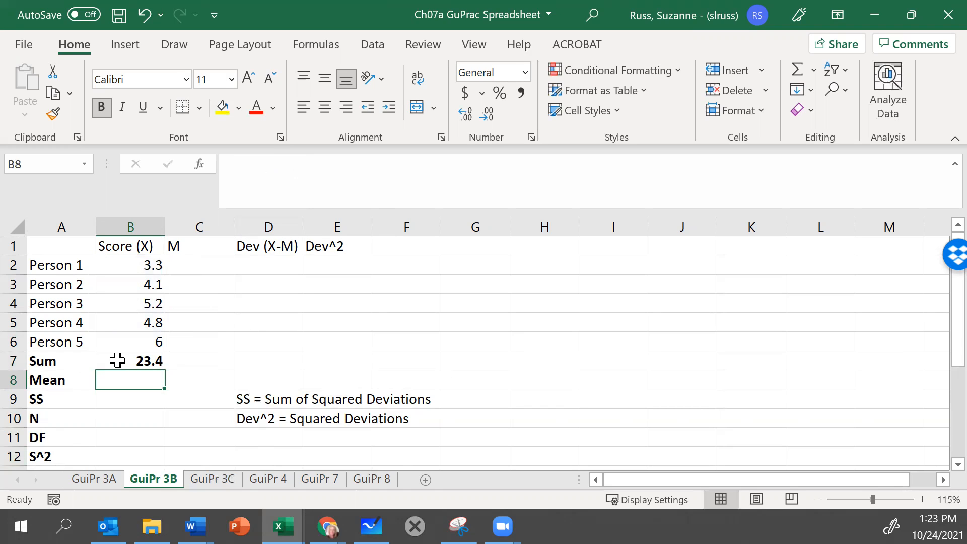
click(129, 361)
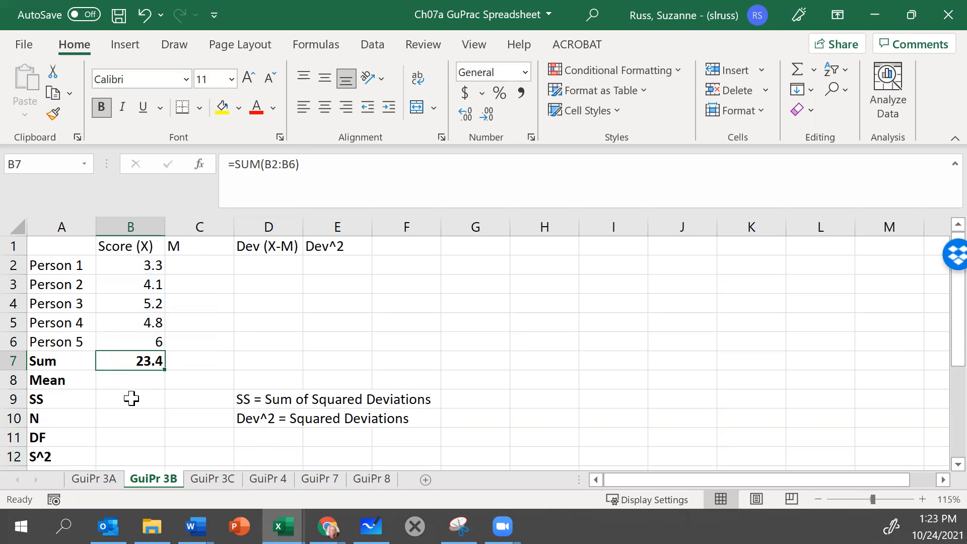
Step: Enter 5 for N in B10 and 4 for DF in B11
click(130, 418)
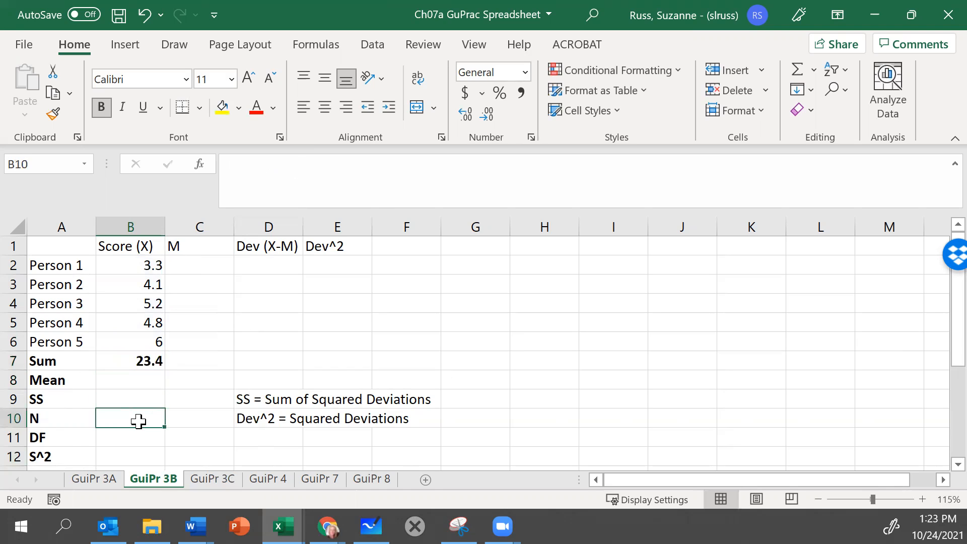
text(5)
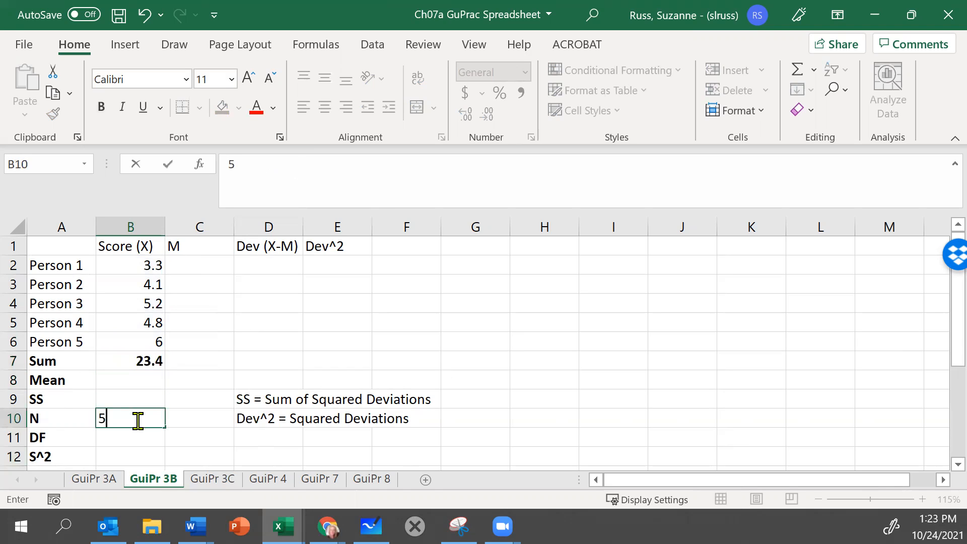
key(Return)
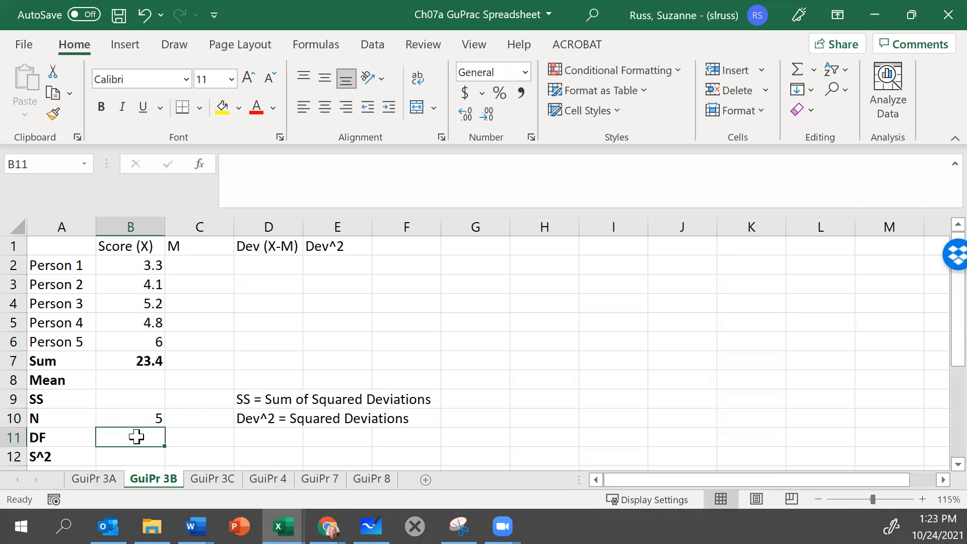
text(4)
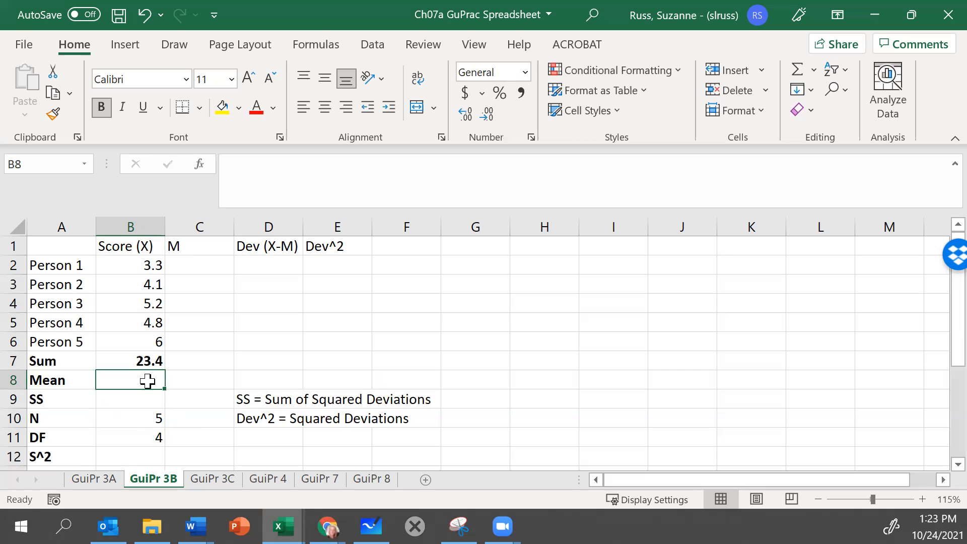
Step: Enter a first Mean formula in B8 referencing Sum B7 and N B10, then inspect it
text(=)
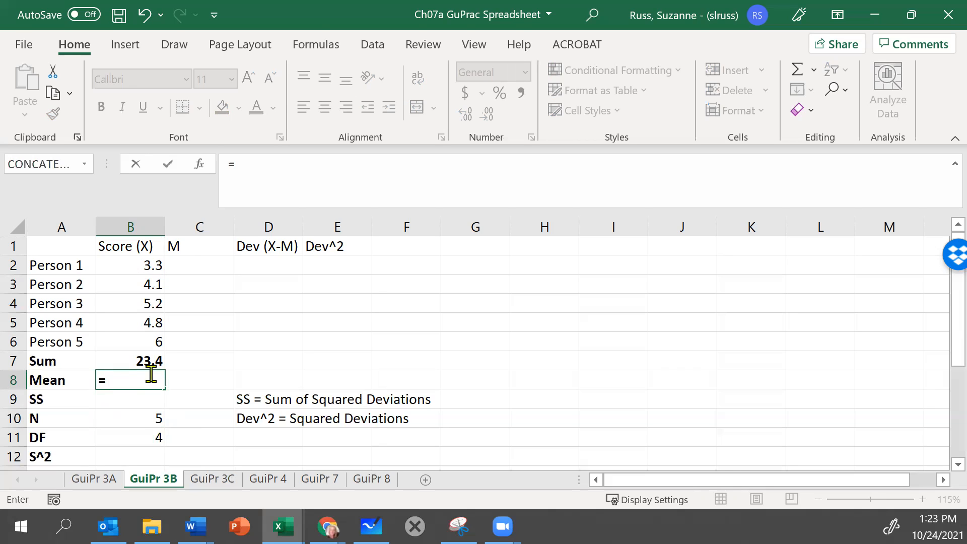
click(129, 361)
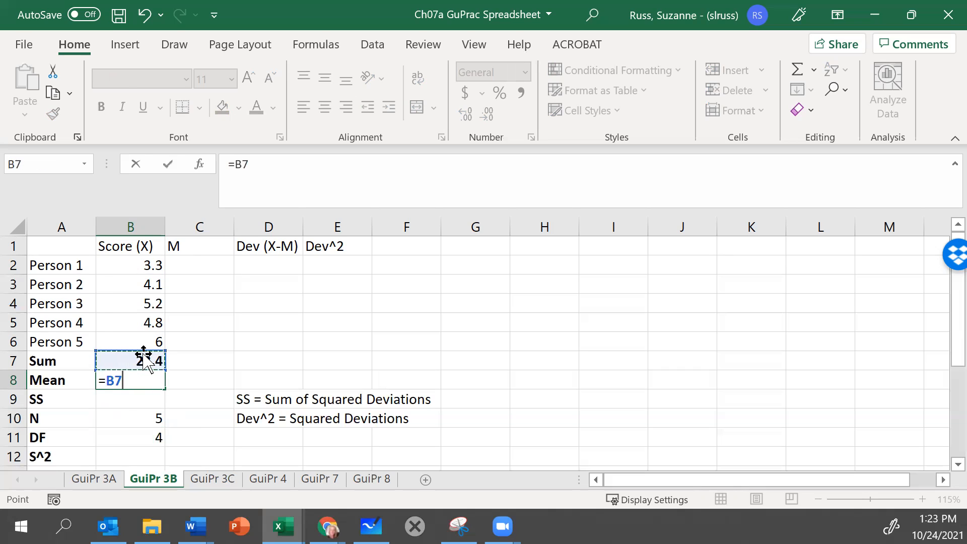
mouse_move(135, 423)
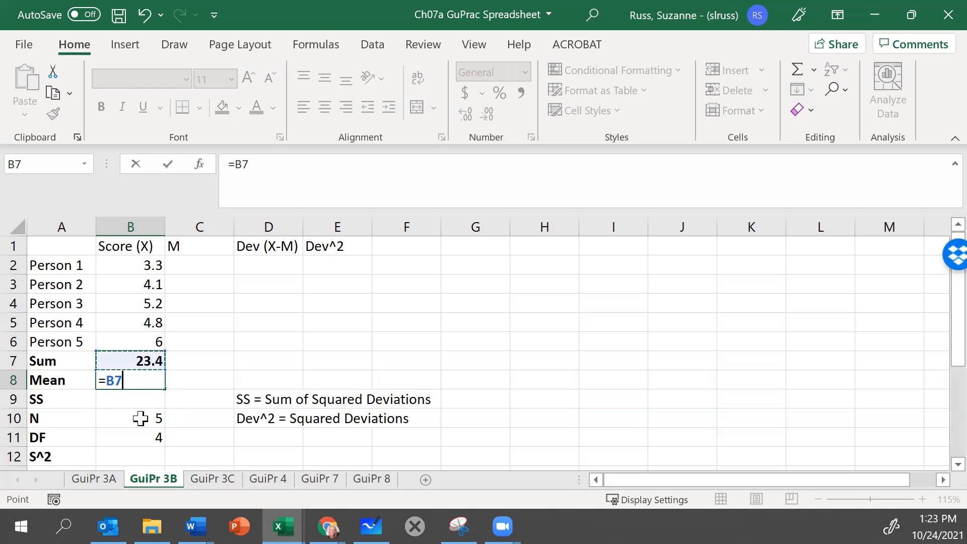
click(130, 418)
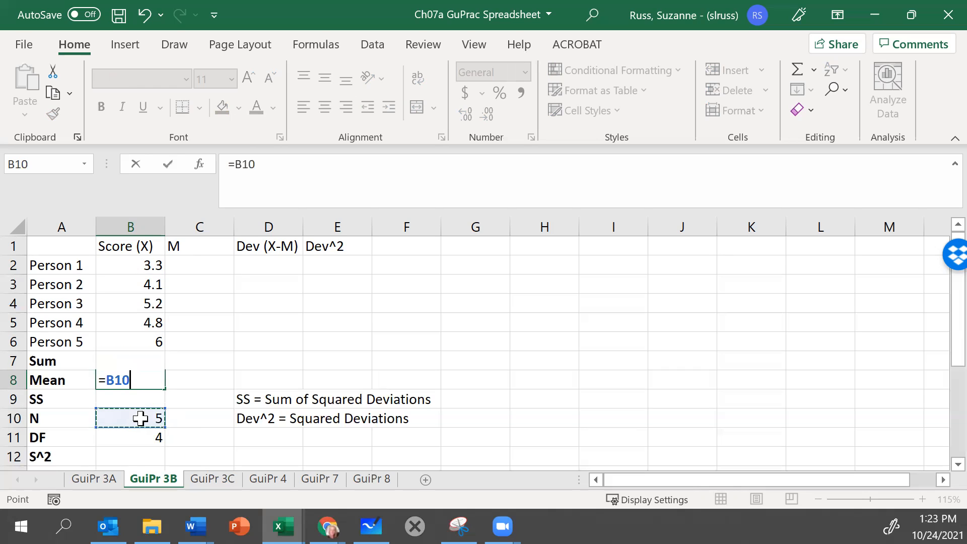
key(Return)
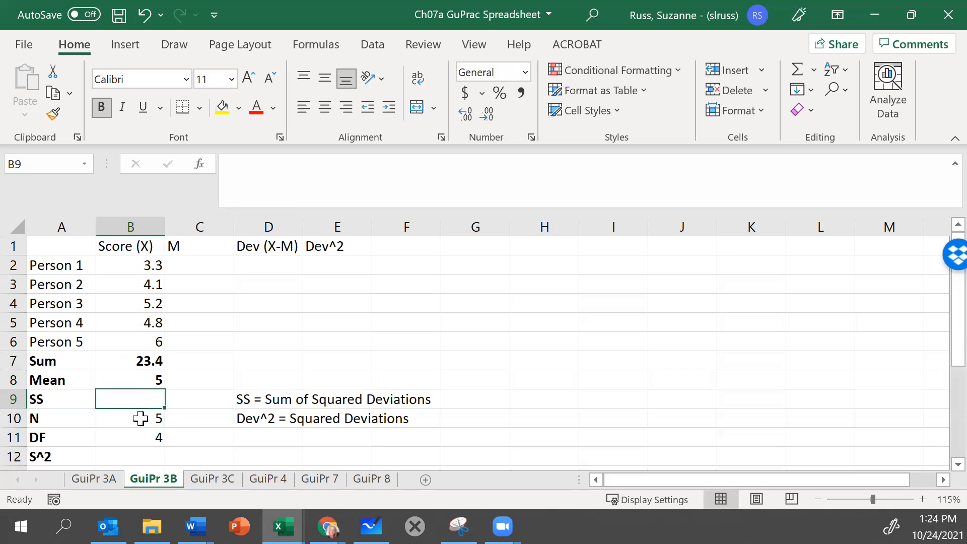
mouse_move(170, 378)
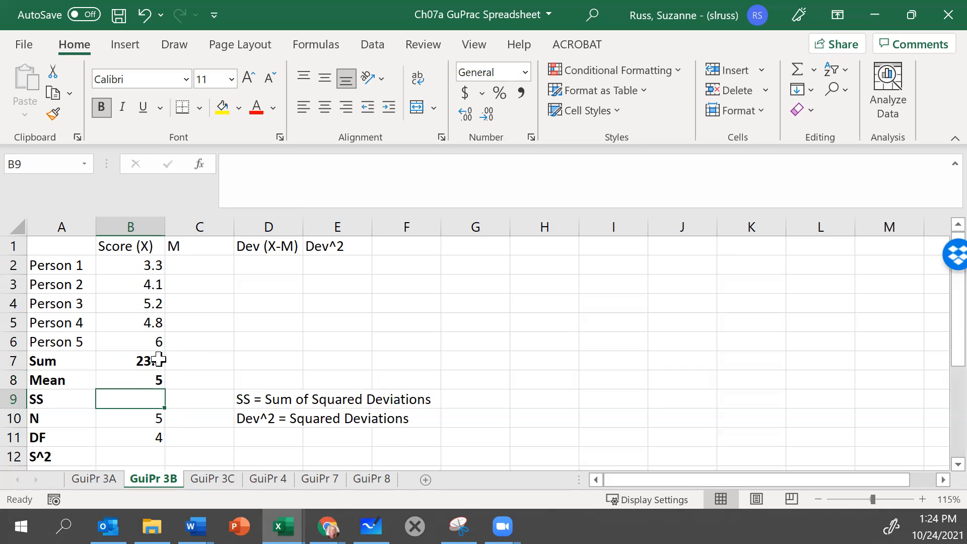
click(130, 380)
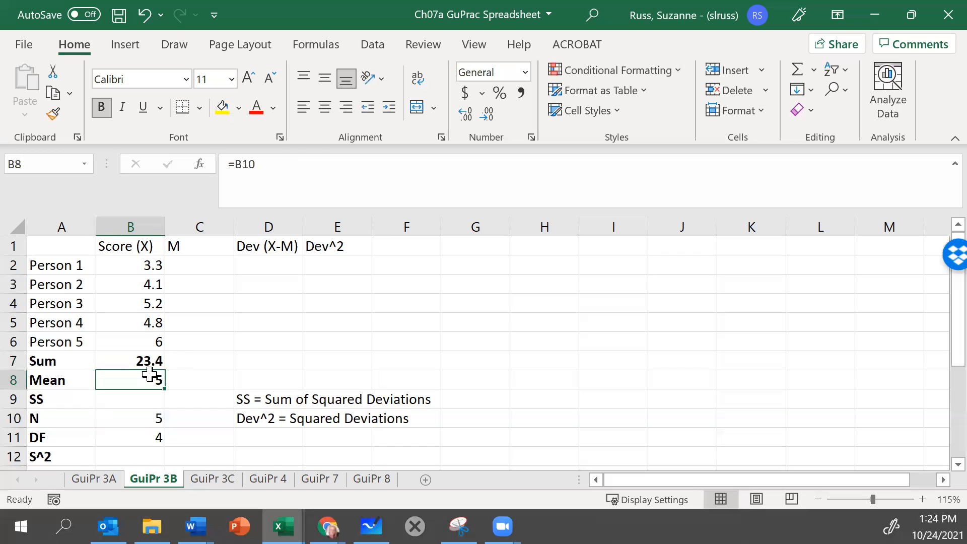
mouse_move(272, 165)
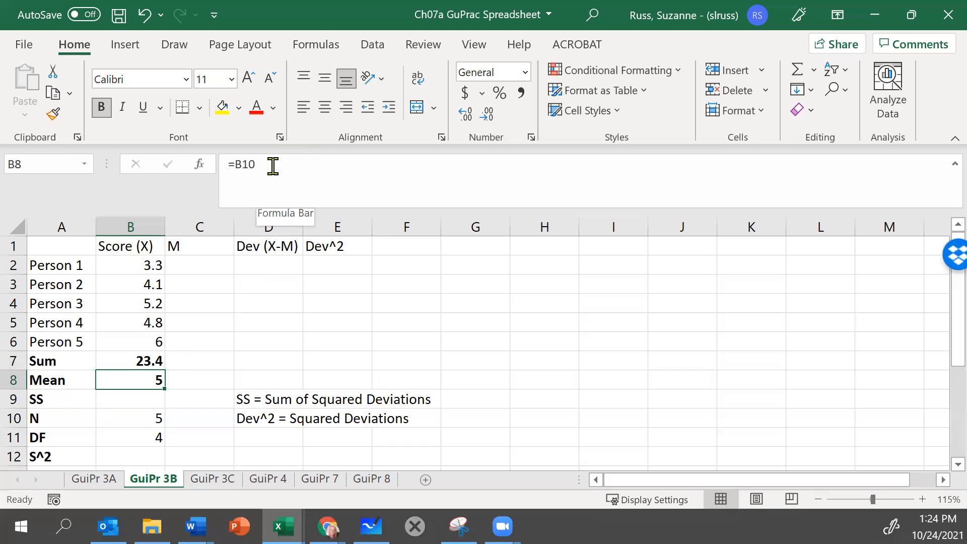
Step: Correct the Mean formula to =B7/B10 so B8 shows 4.68
text(/)
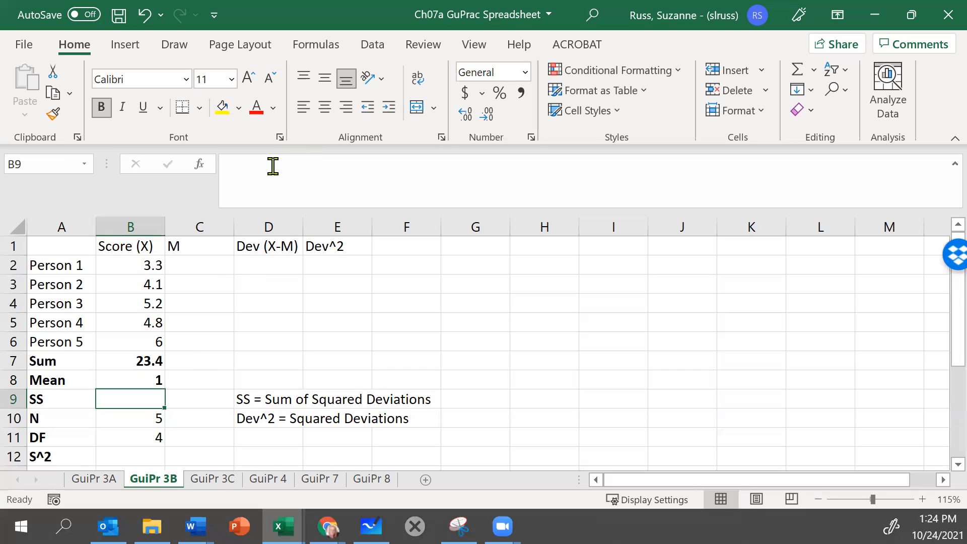
click(130, 380)
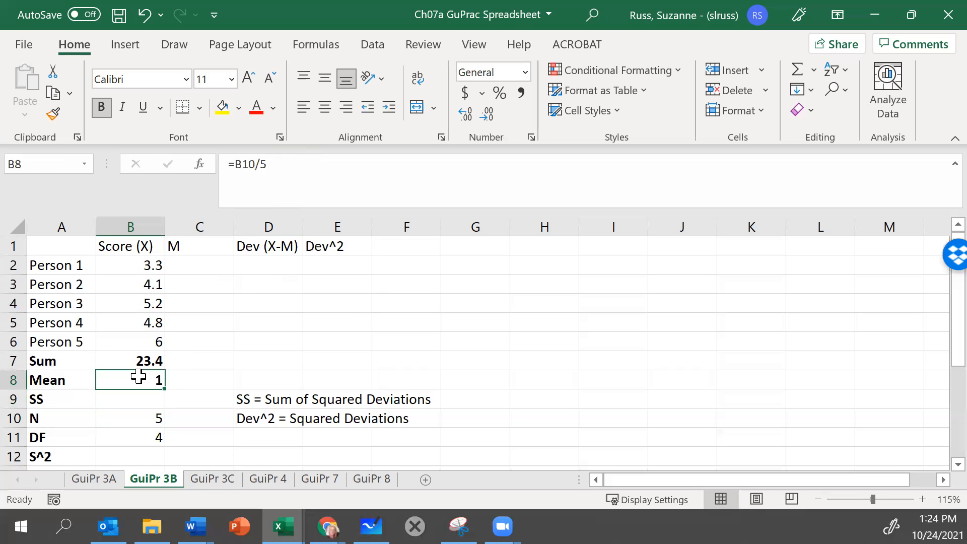
double_click(130, 380)
text(=)
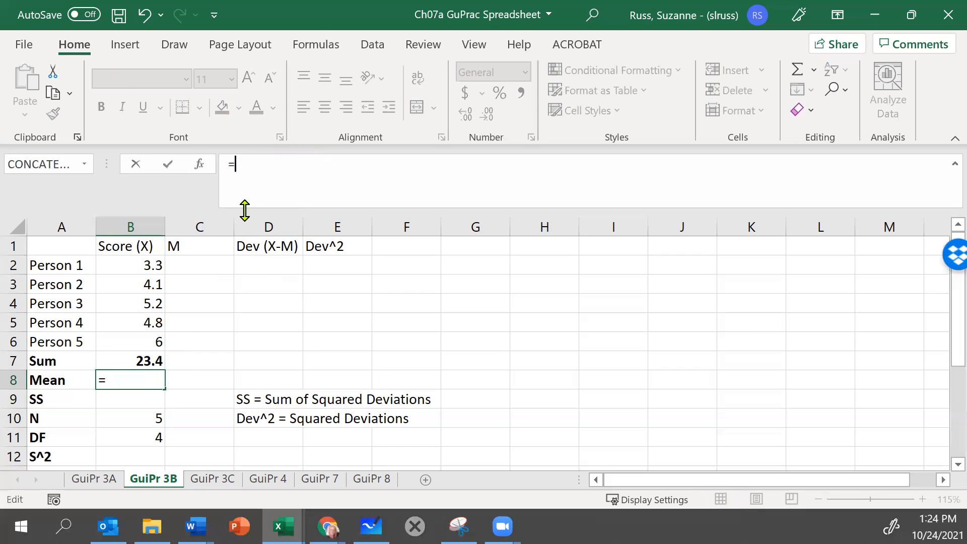
click(129, 361)
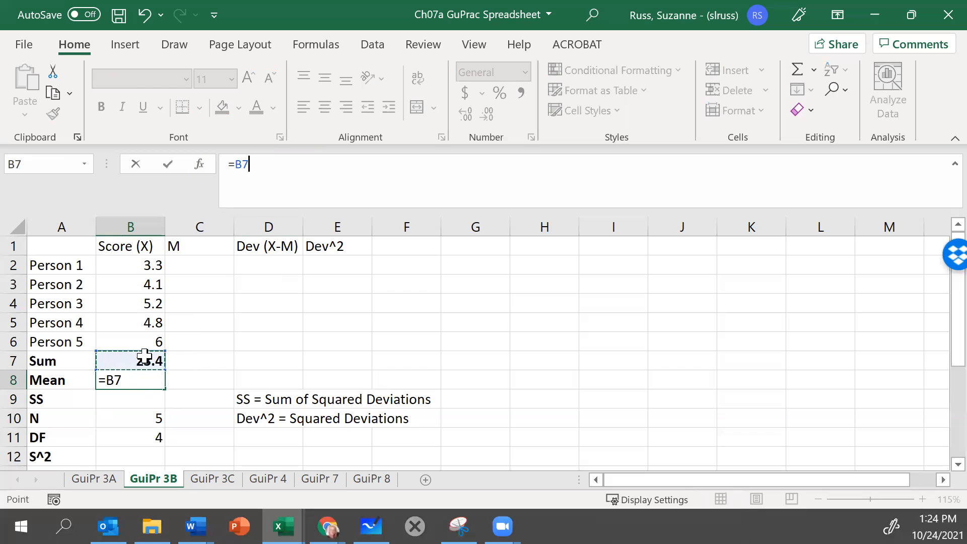
text(/)
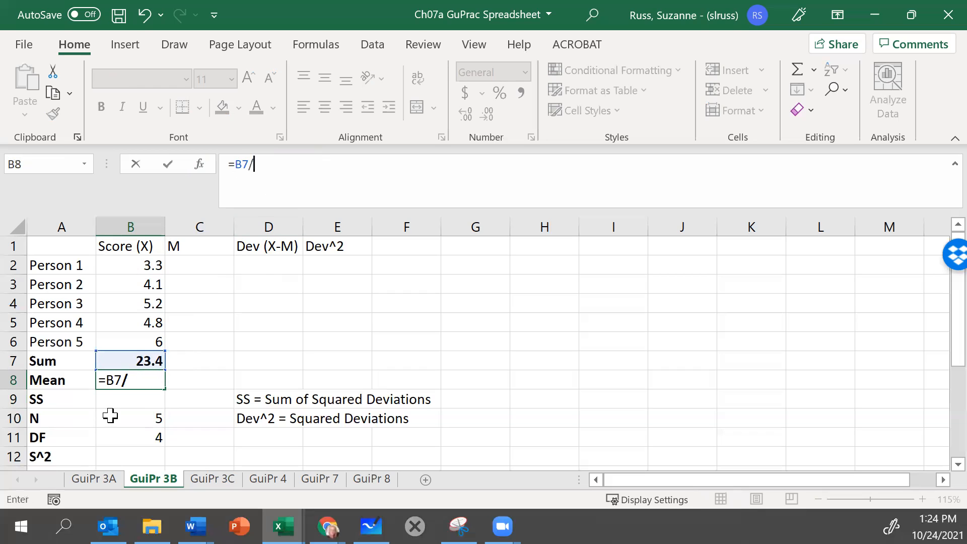
key(Return)
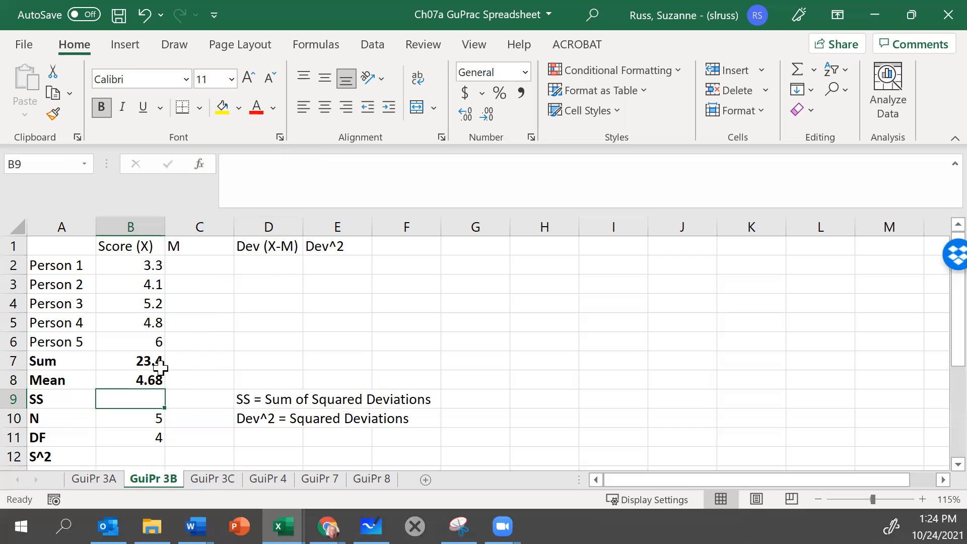
click(129, 380)
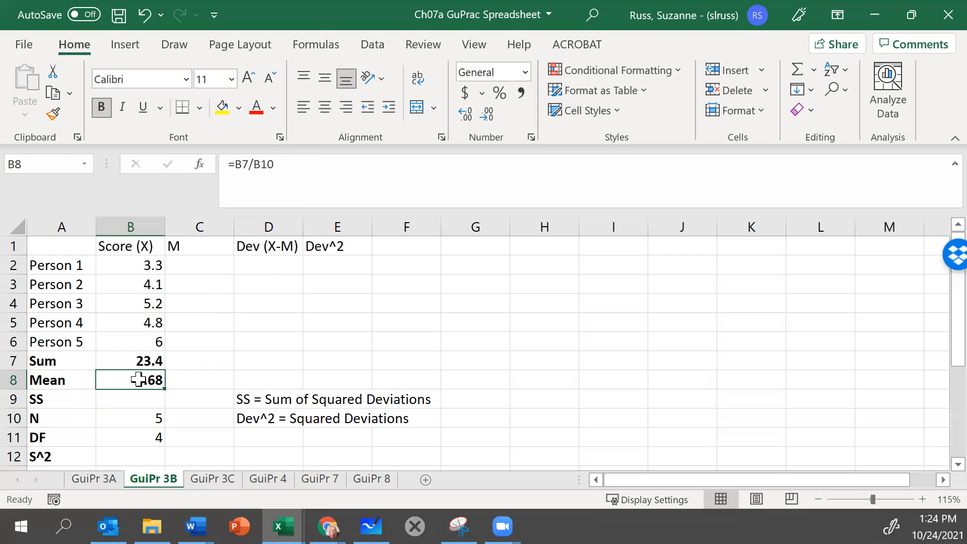
mouse_move(87, 396)
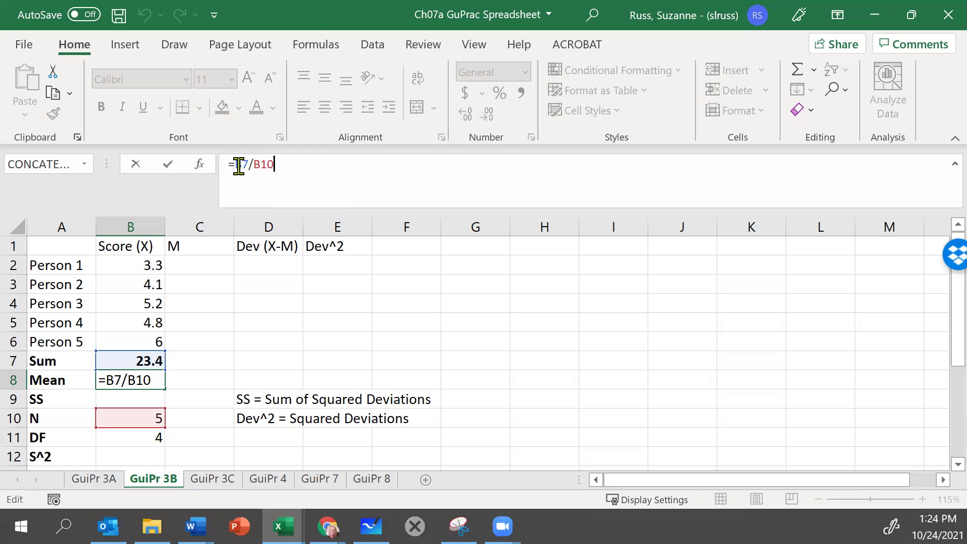
mouse_move(130, 357)
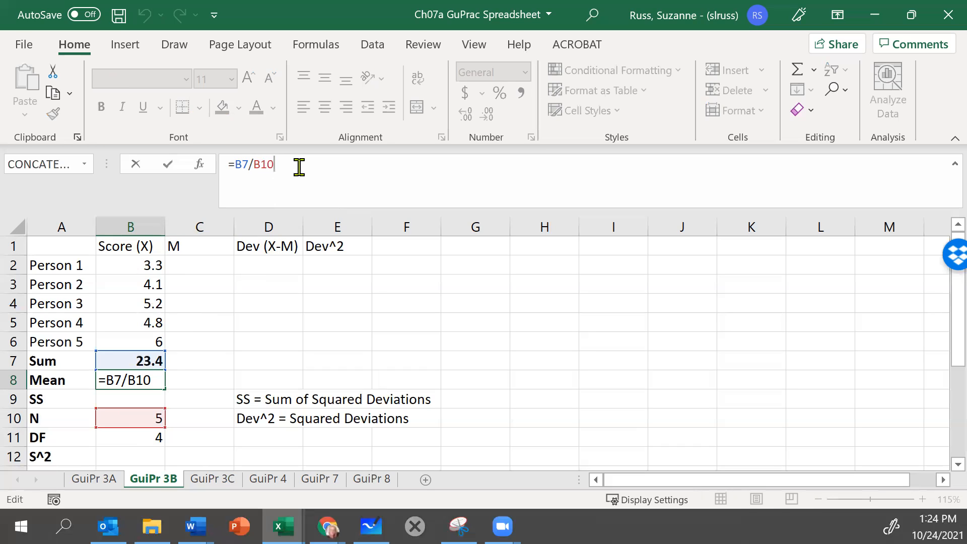
key(Return)
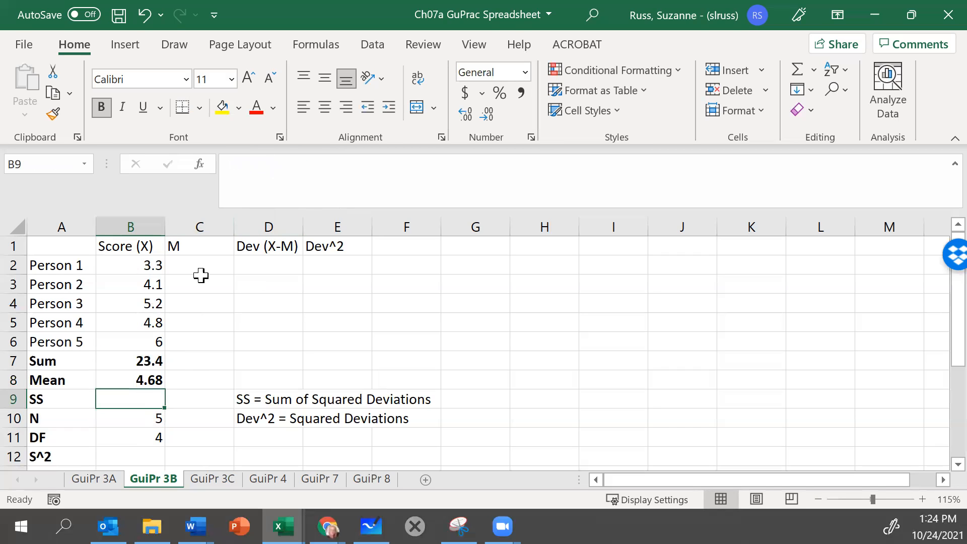
mouse_move(121, 399)
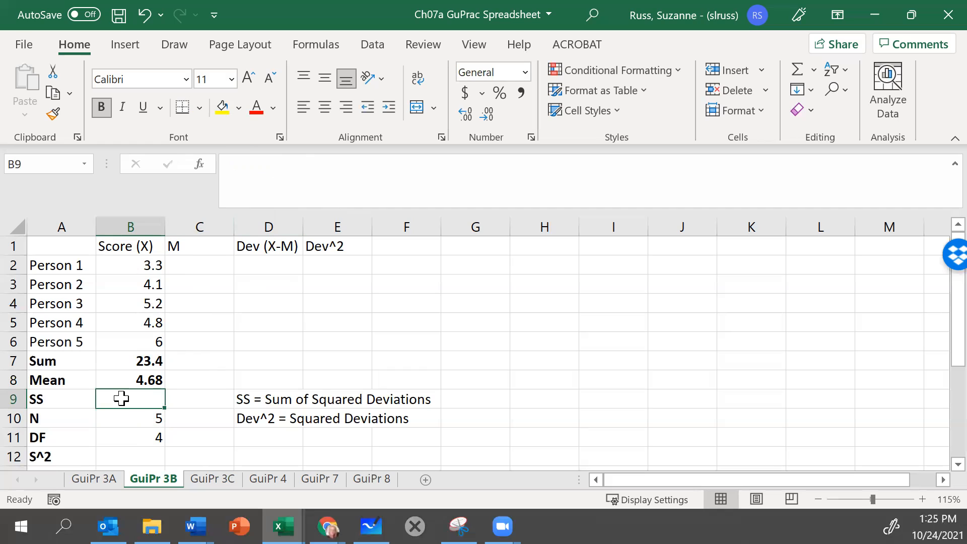
mouse_move(171, 337)
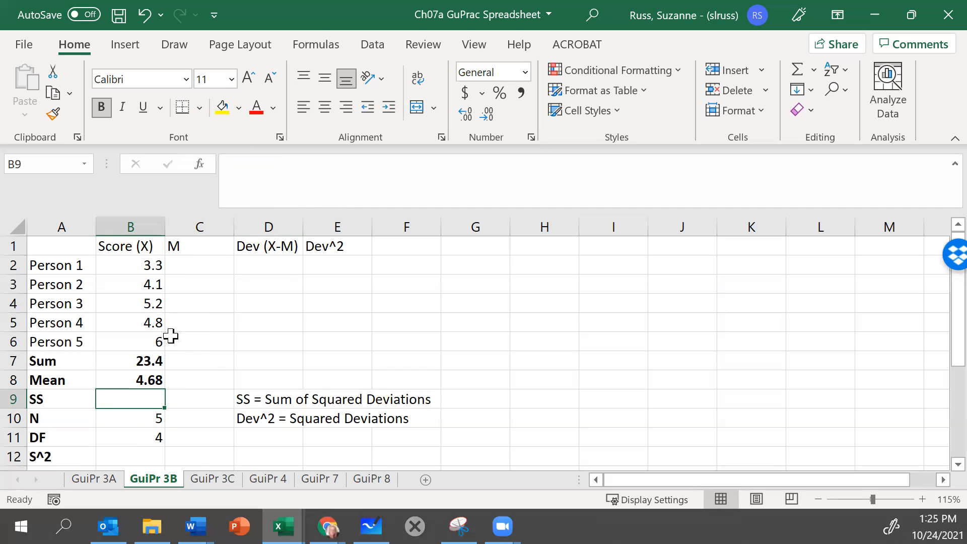
mouse_move(218, 258)
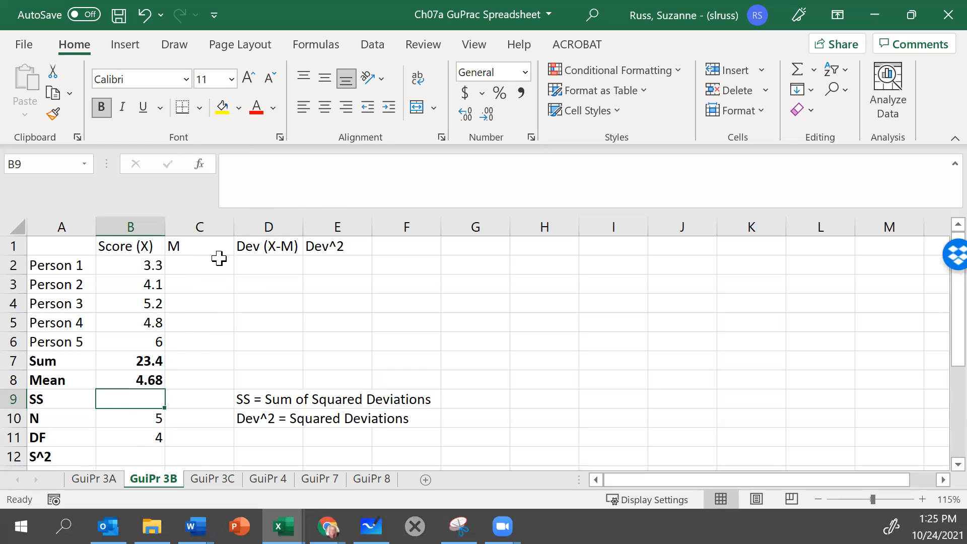
Step: Enter the mean 4.68 for Person 1 in C2
click(199, 323)
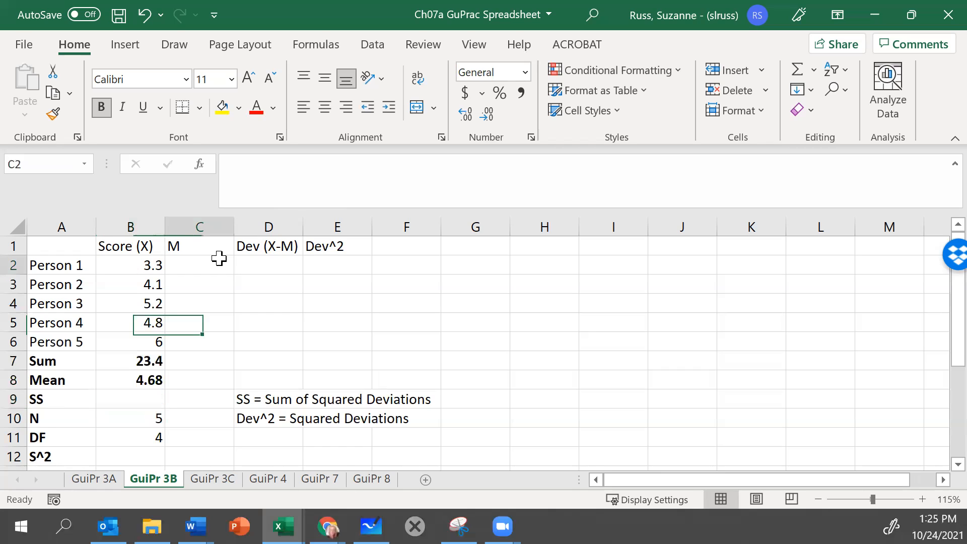
click(198, 265)
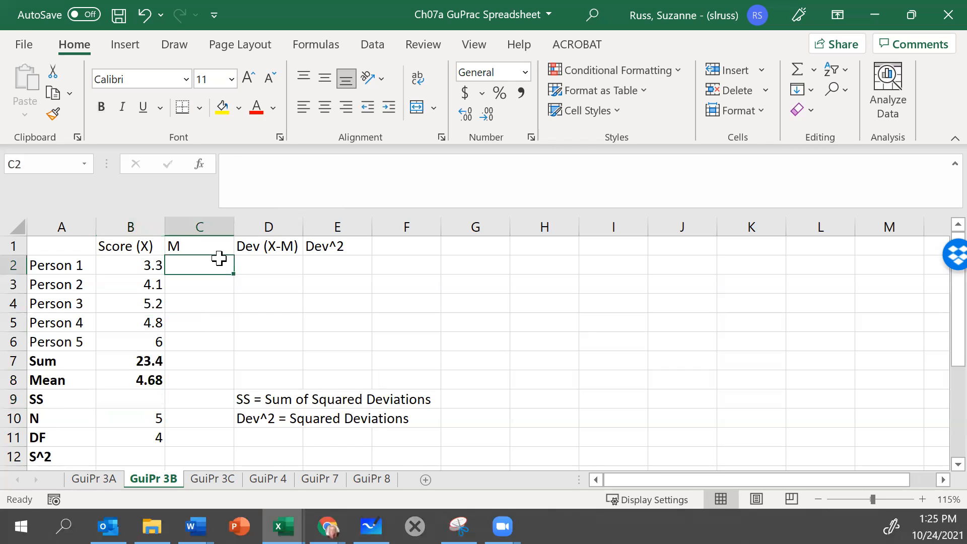
text(4)
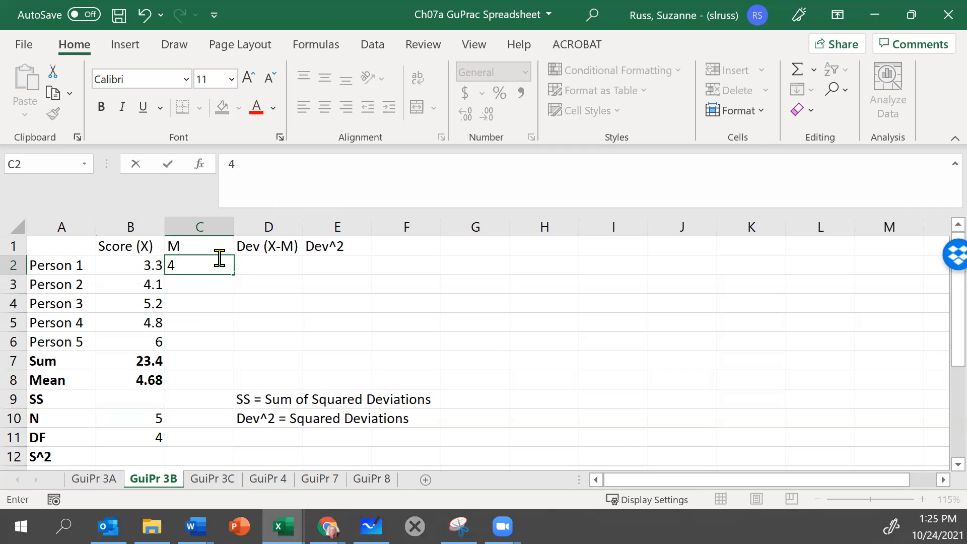
text(.68)
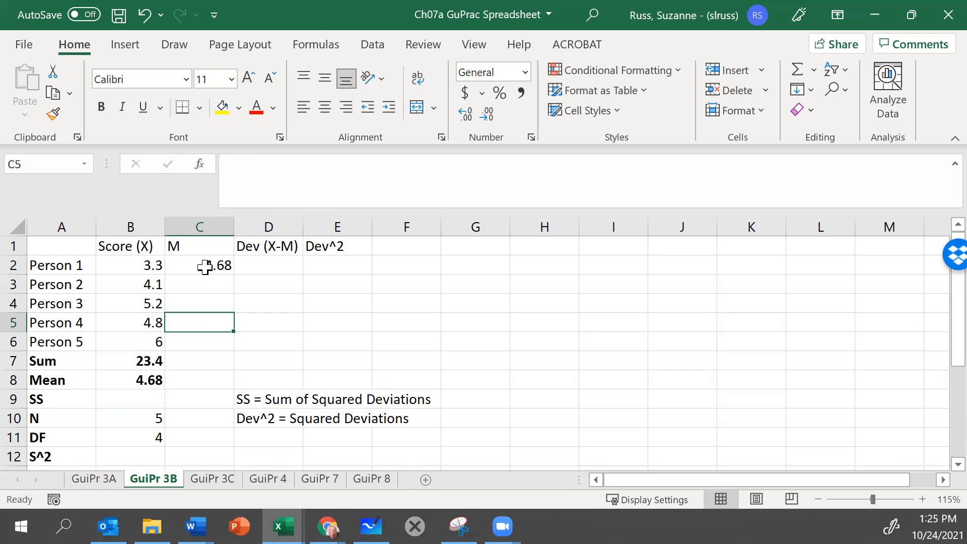
Step: Copy the 4.68 mean down the M column for Persons 2 to 5
click(198, 265)
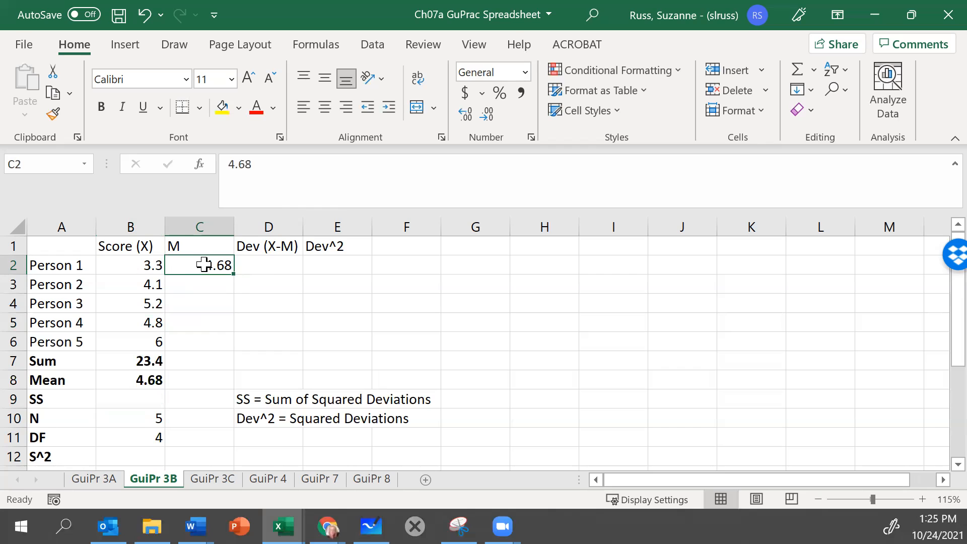
key(ctrl+c)
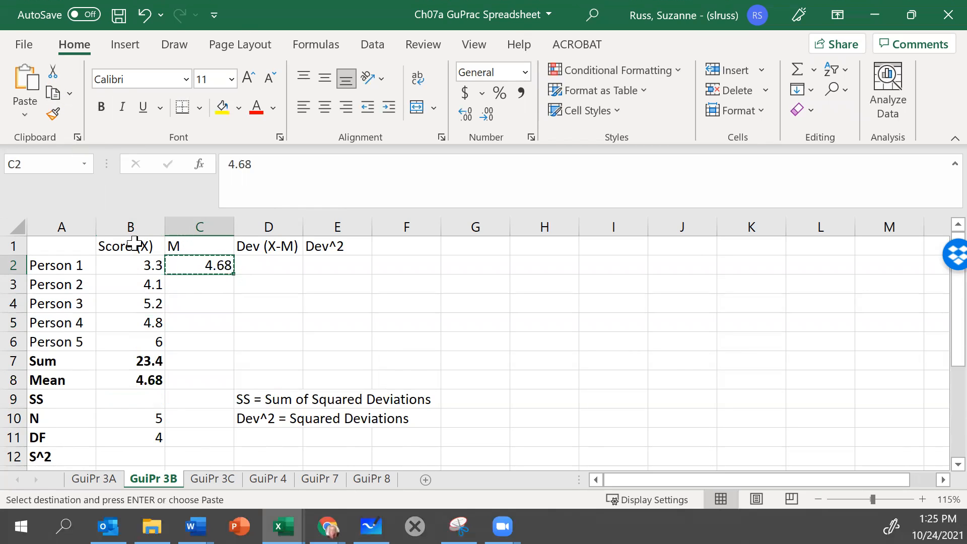
click(198, 283)
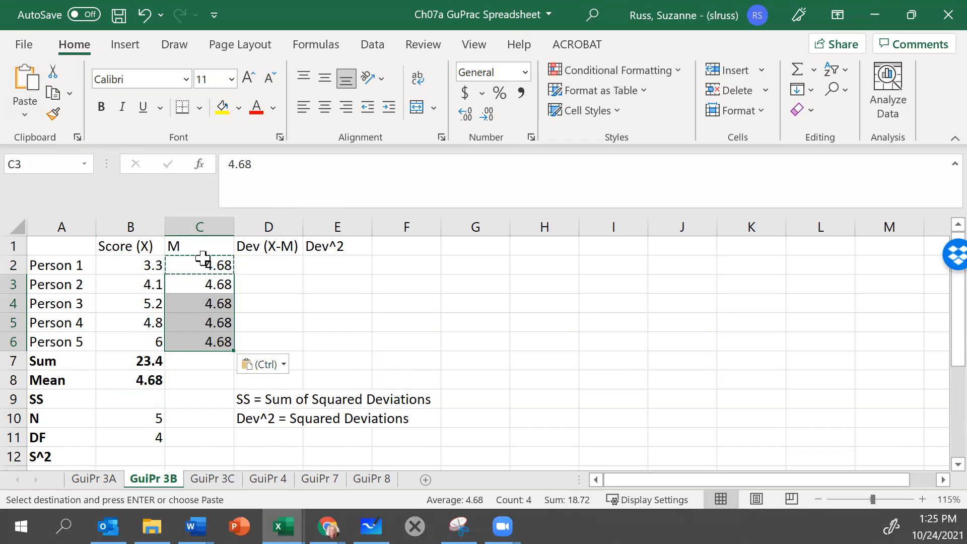
click(199, 266)
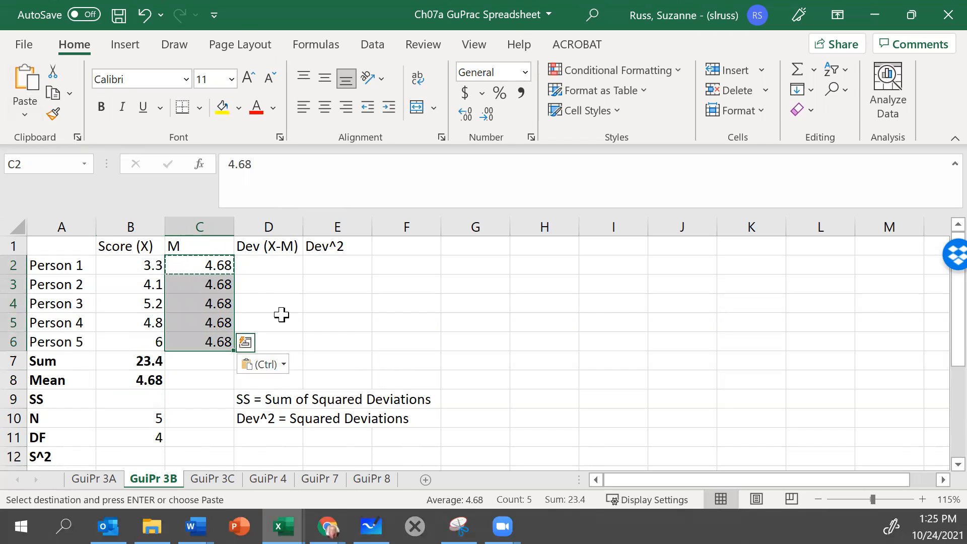
mouse_move(275, 264)
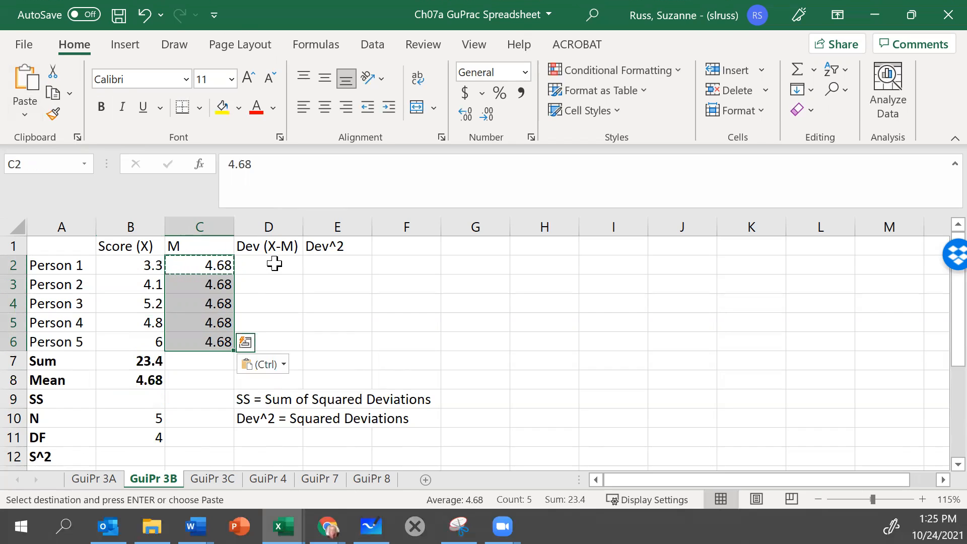
click(269, 265)
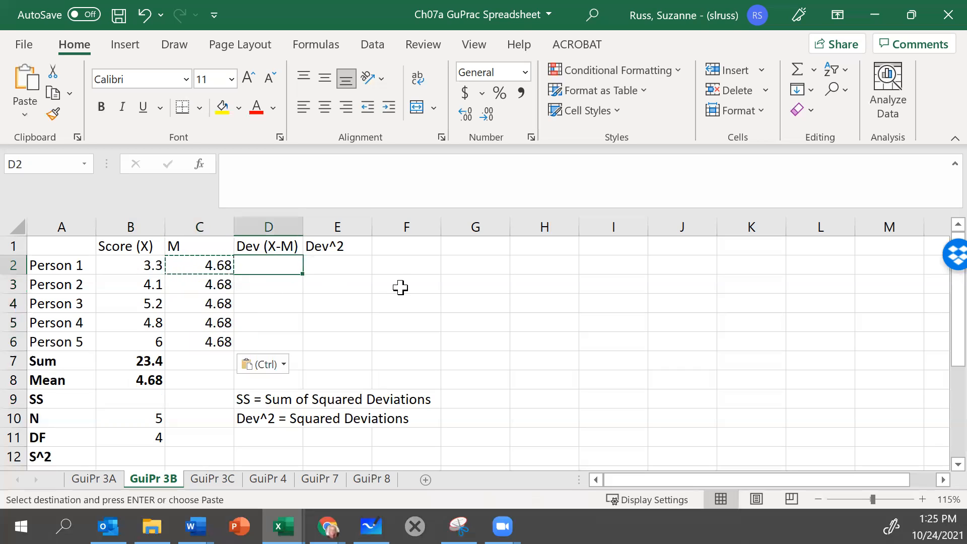
Step: Enter Person 1's deviation in D2 as score minus mean, =B2-C2
text(=)
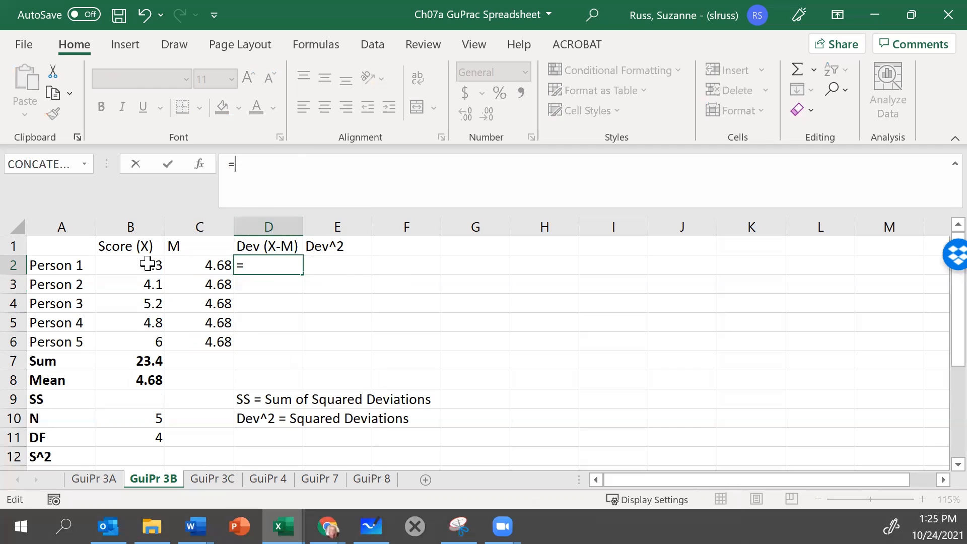
click(130, 264)
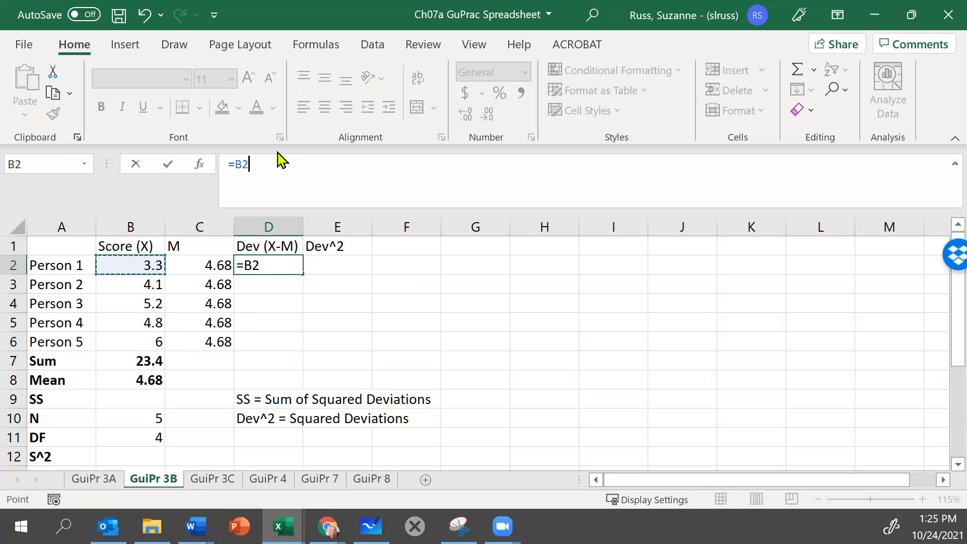
mouse_move(273, 159)
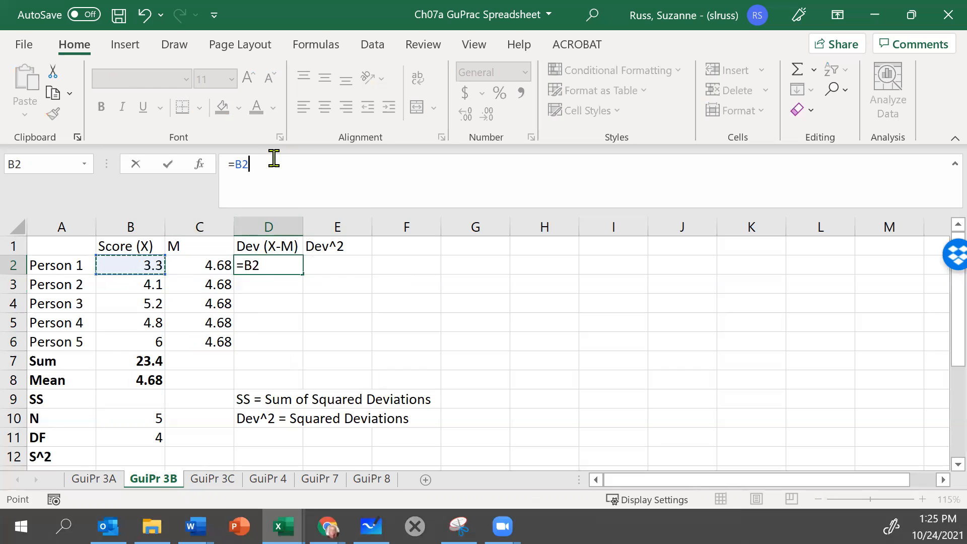
text(-)
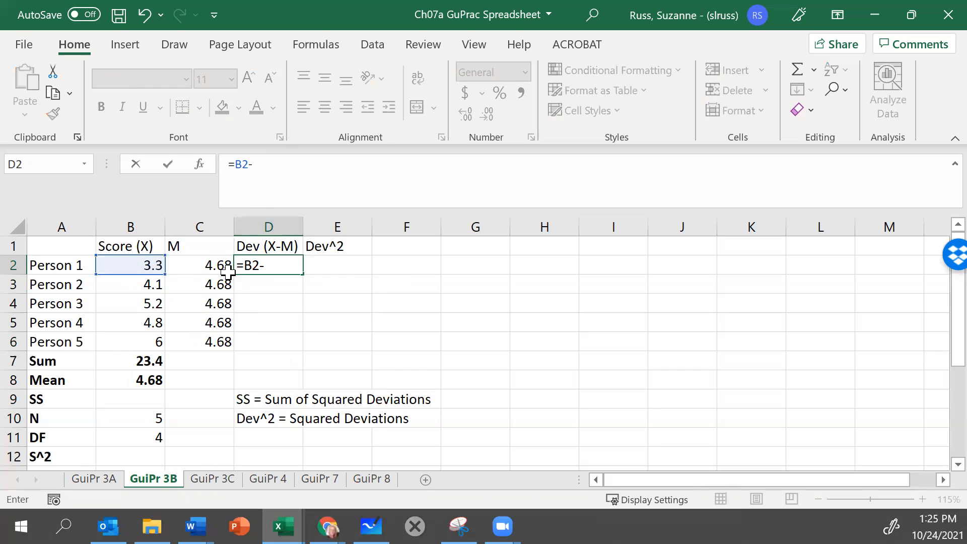
mouse_move(209, 270)
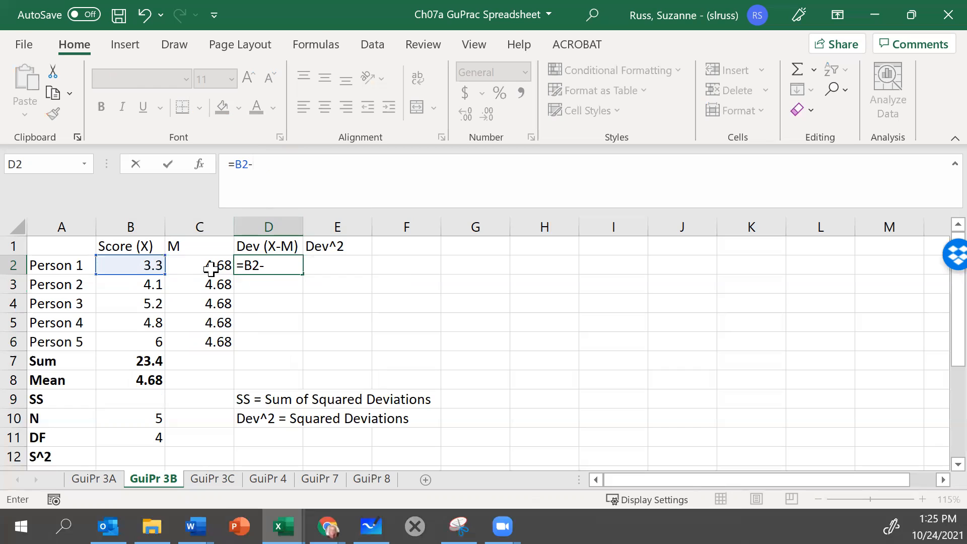
click(199, 265)
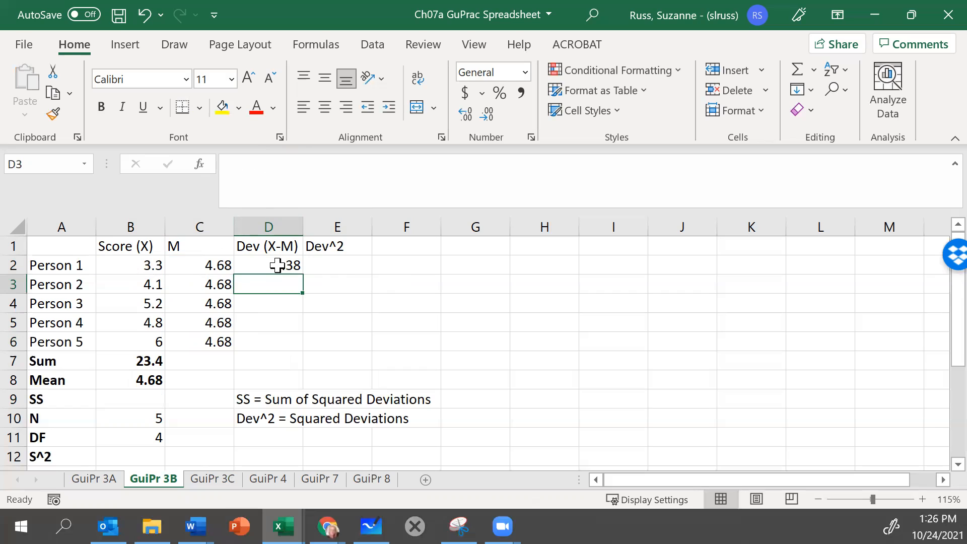
Step: Copy the deviation formula down for Persons 2 to 5, giving -0.58, 0.52, 0.12 and 1.32
click(268, 264)
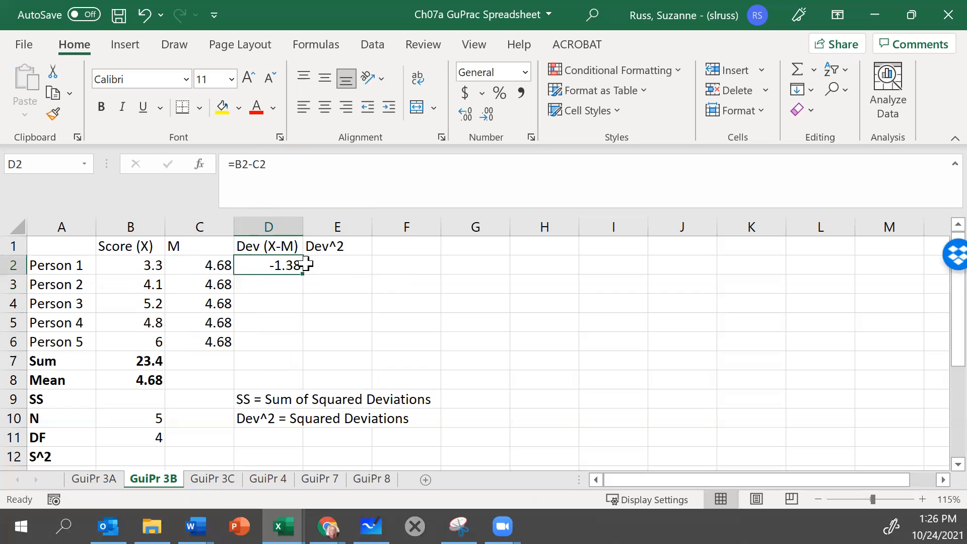
mouse_move(117, 131)
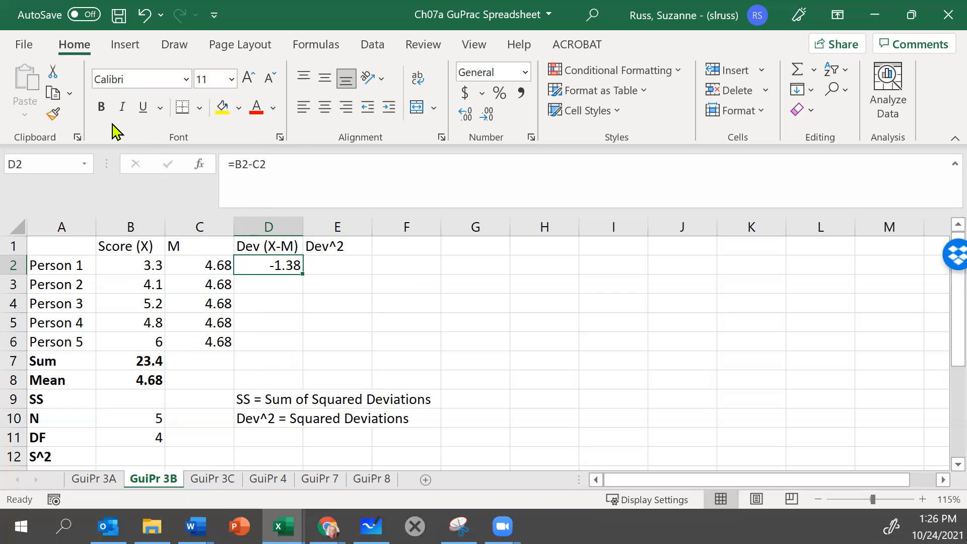
key(ctrl+c)
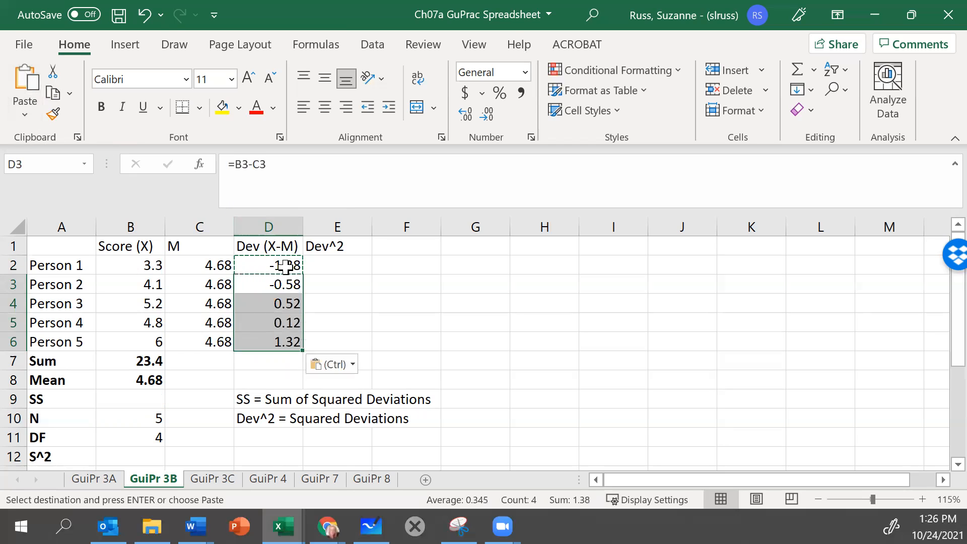
mouse_move(267, 284)
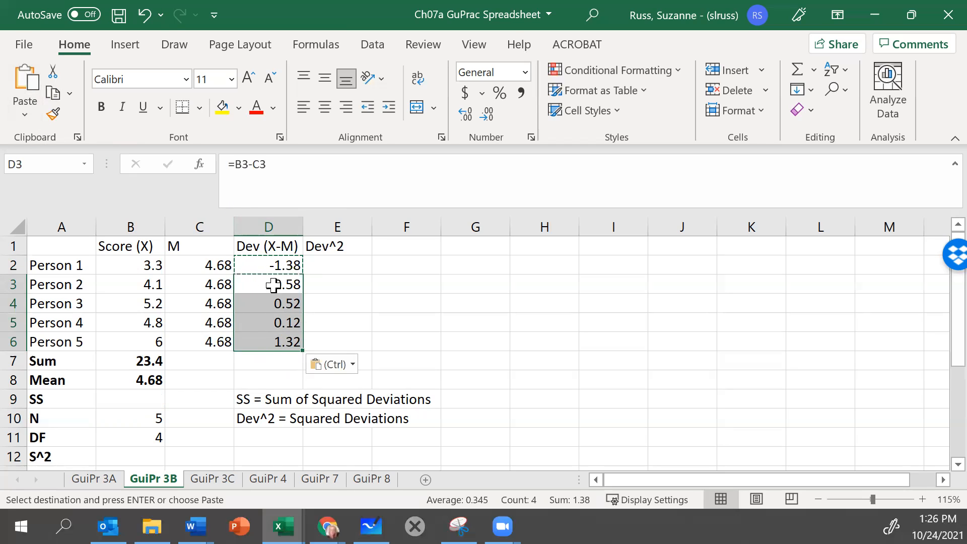
mouse_move(277, 313)
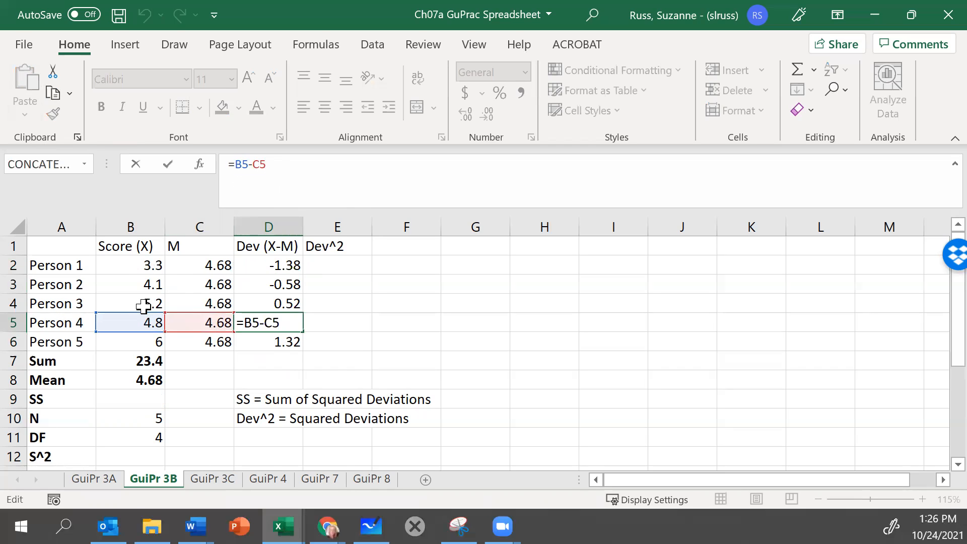
key(Return)
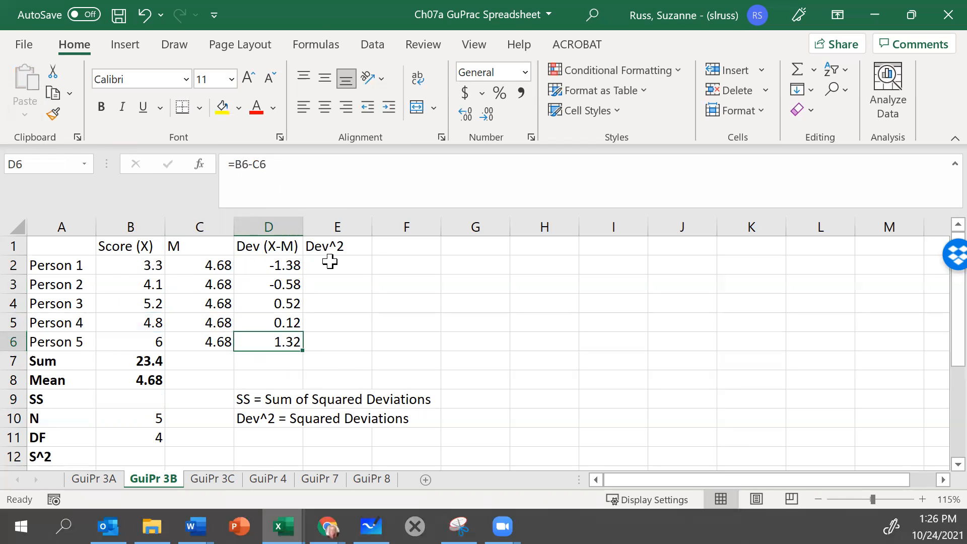
click(338, 266)
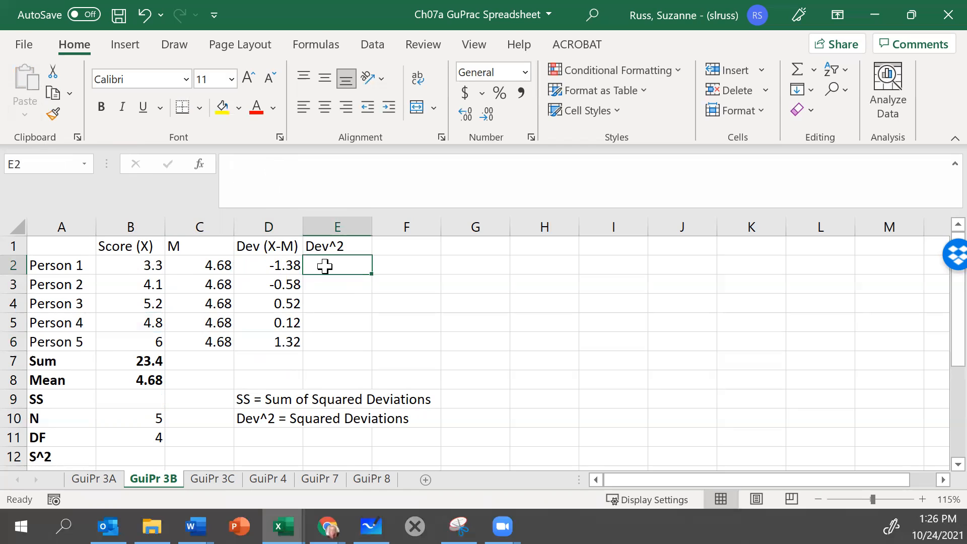
Step: Enter =D2*D2 in E2, giving Person 1's squared deviation 1.9044
text(=)
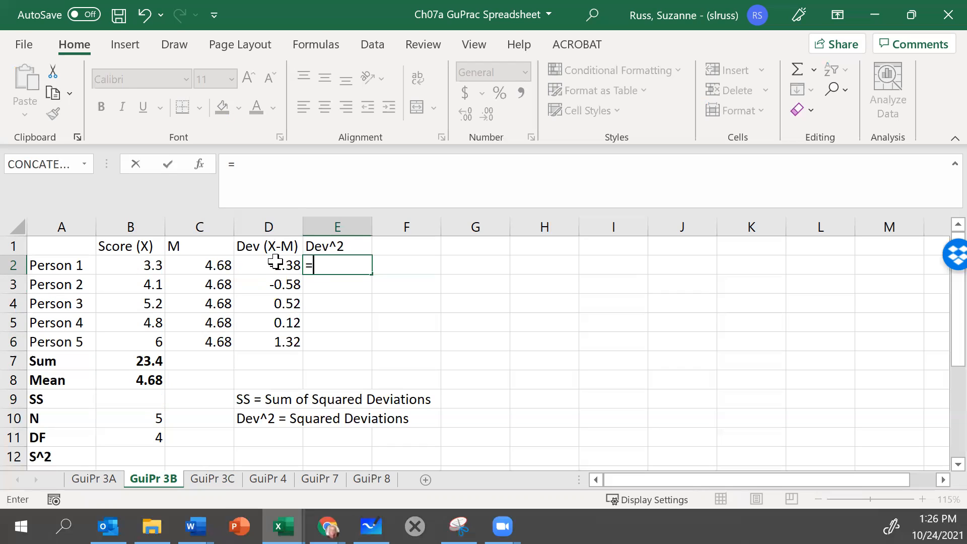
click(269, 266)
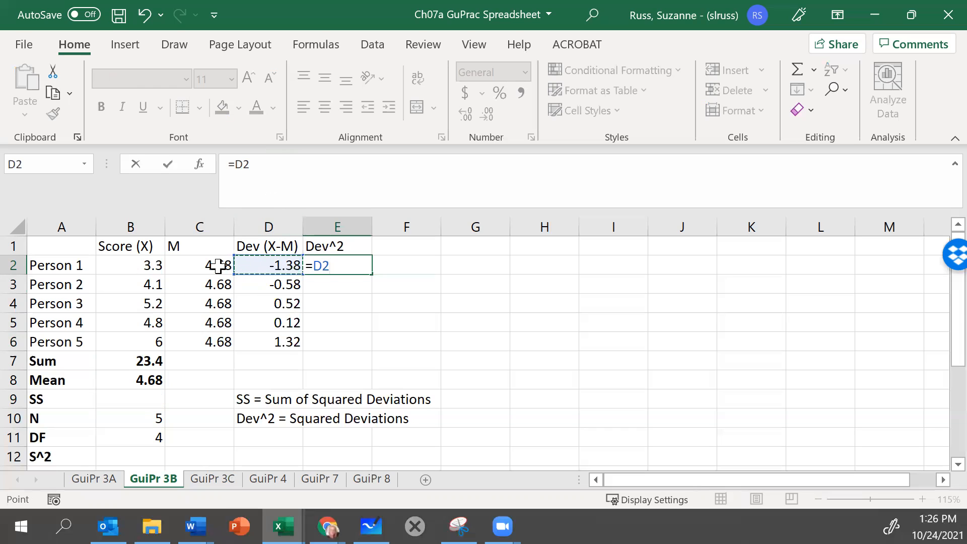
mouse_move(346, 162)
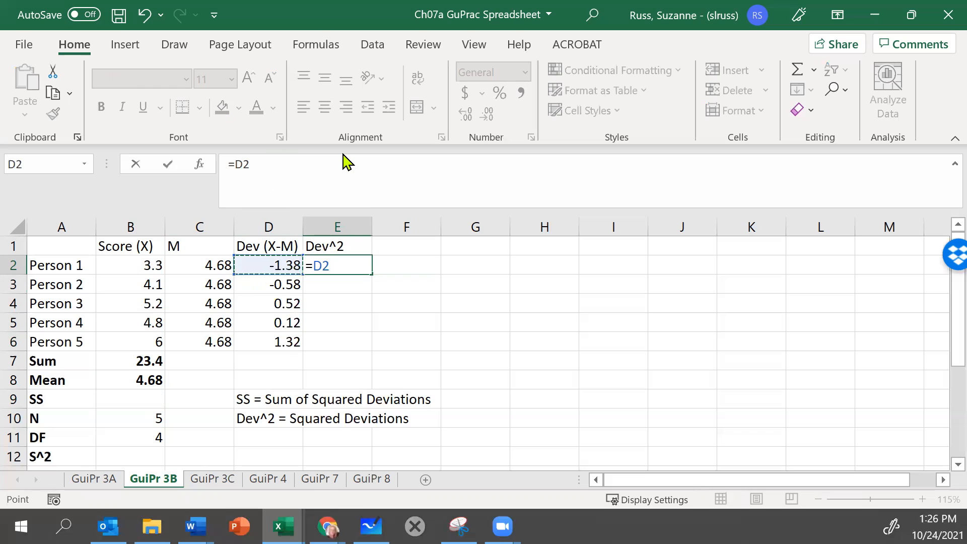
text(*)
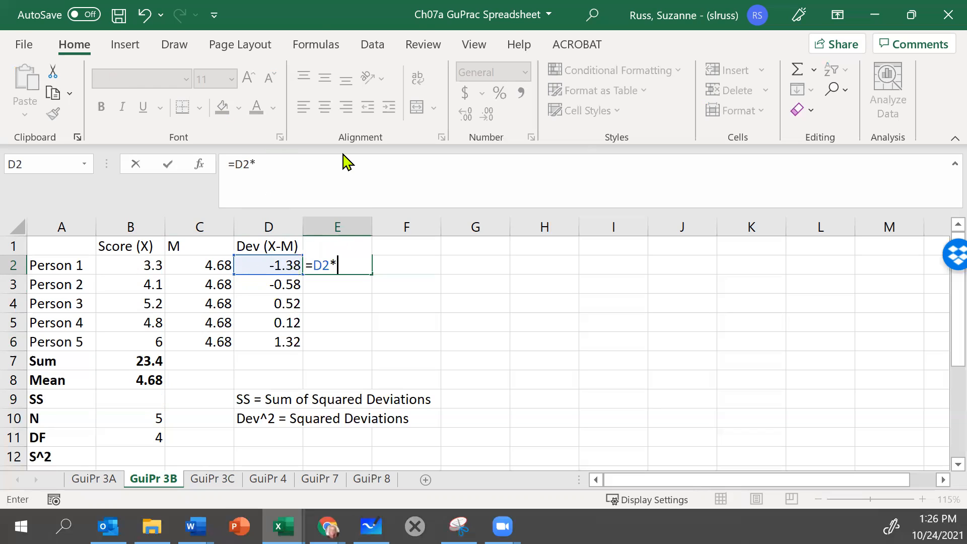
mouse_move(285, 266)
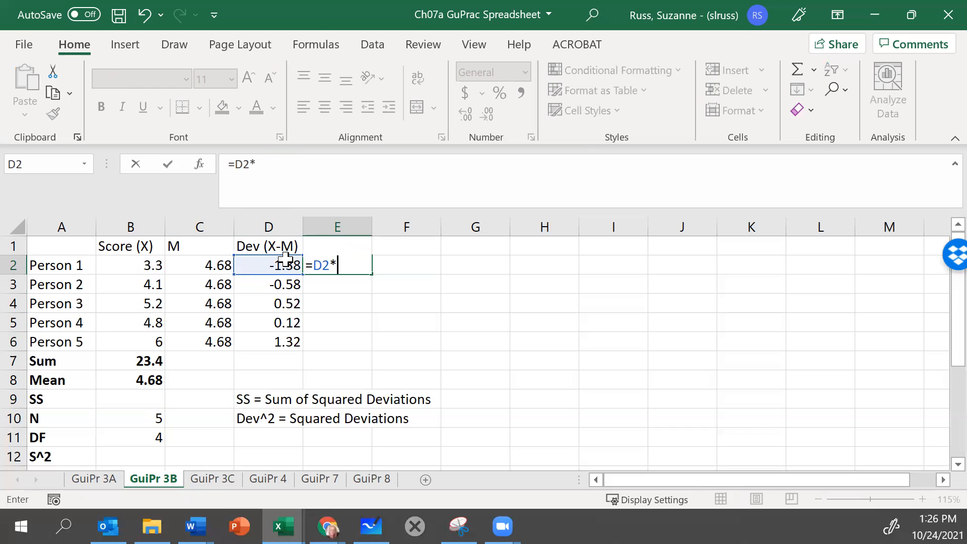
text(D2)
click(338, 246)
text(Dev^2)
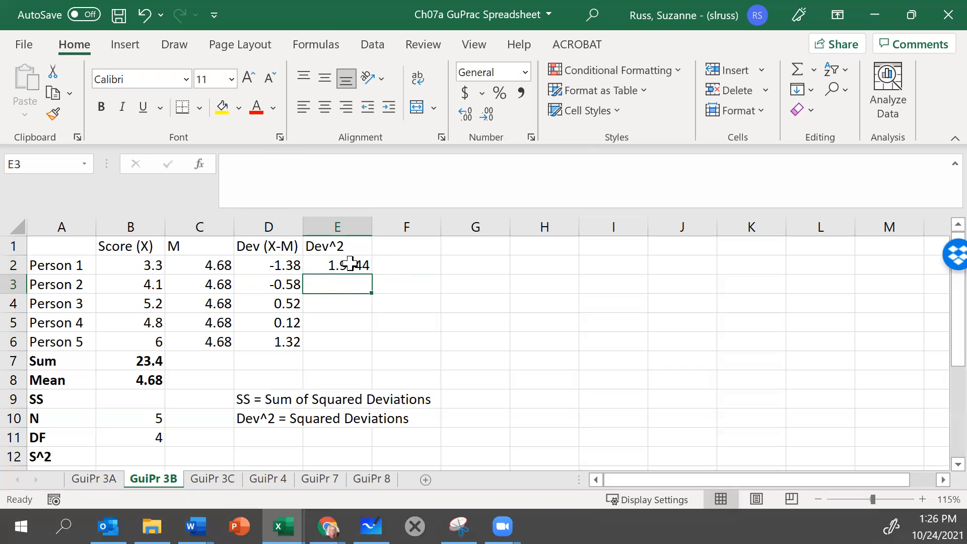
click(337, 264)
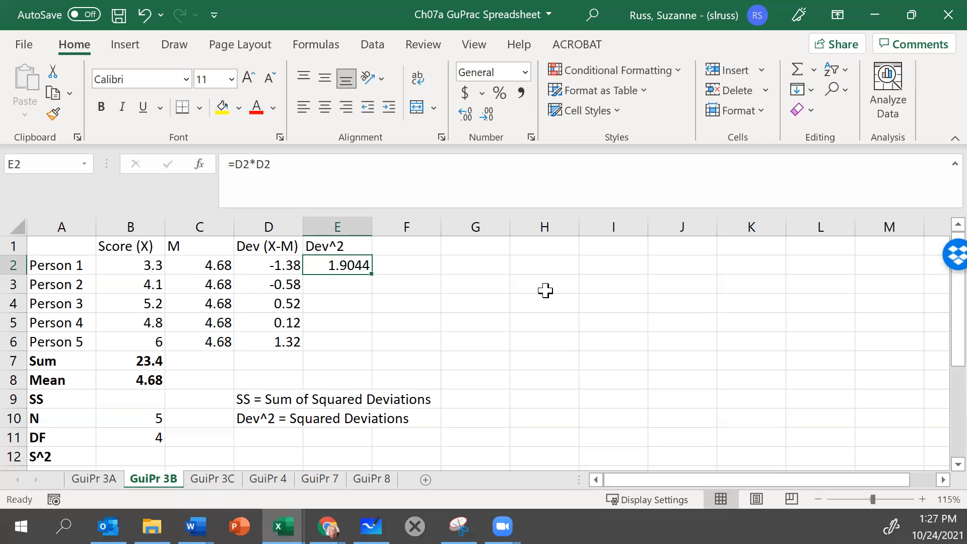
Step: Re-enter E2 as =D2^2, still showing 1.9044
text(=)
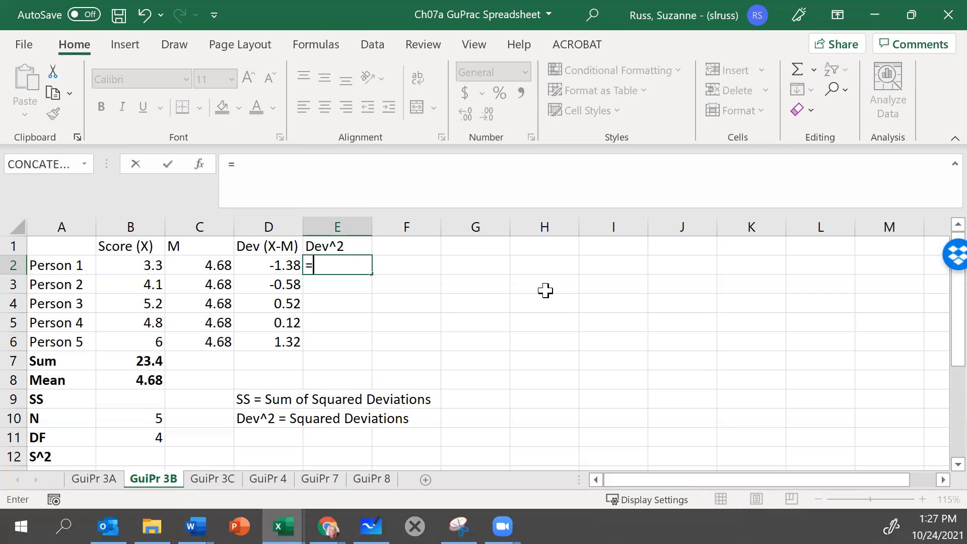
mouse_move(254, 162)
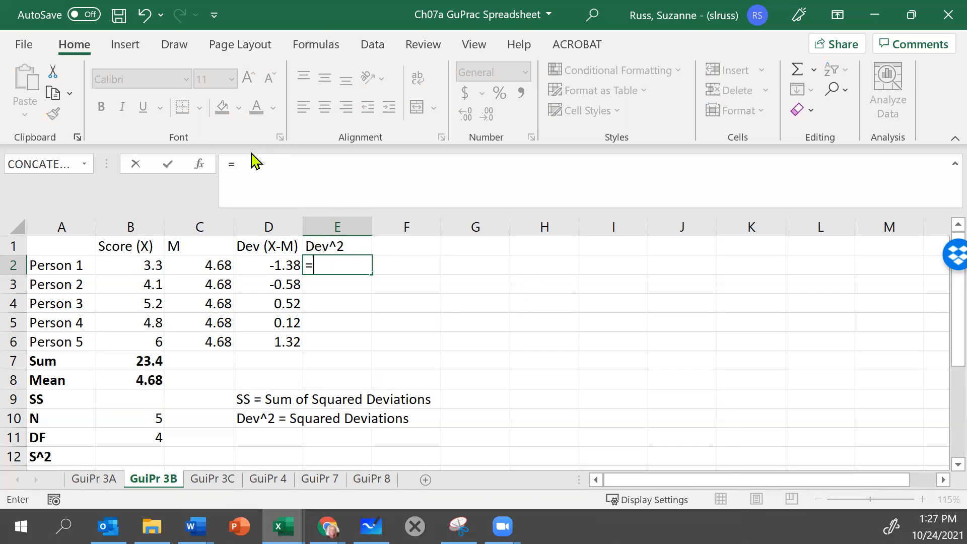
mouse_move(275, 266)
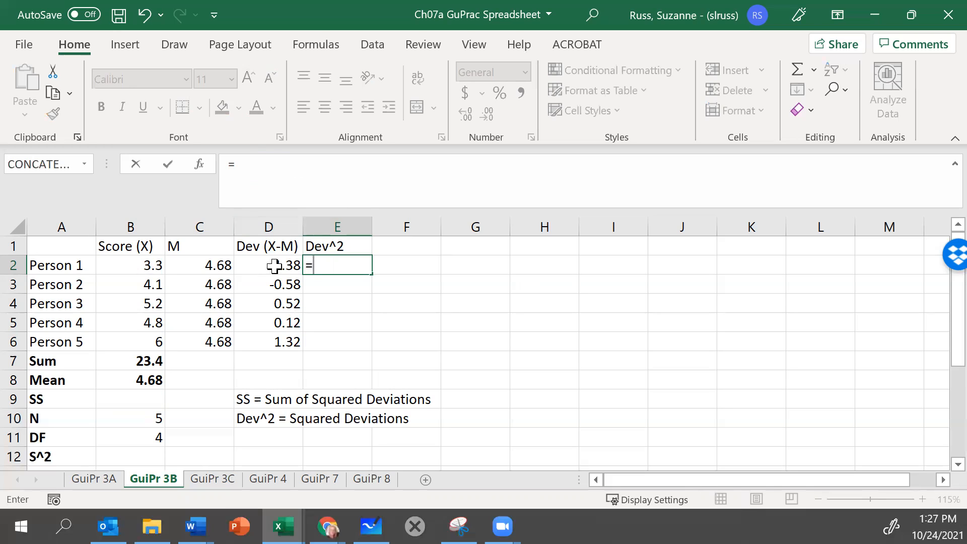
click(268, 265)
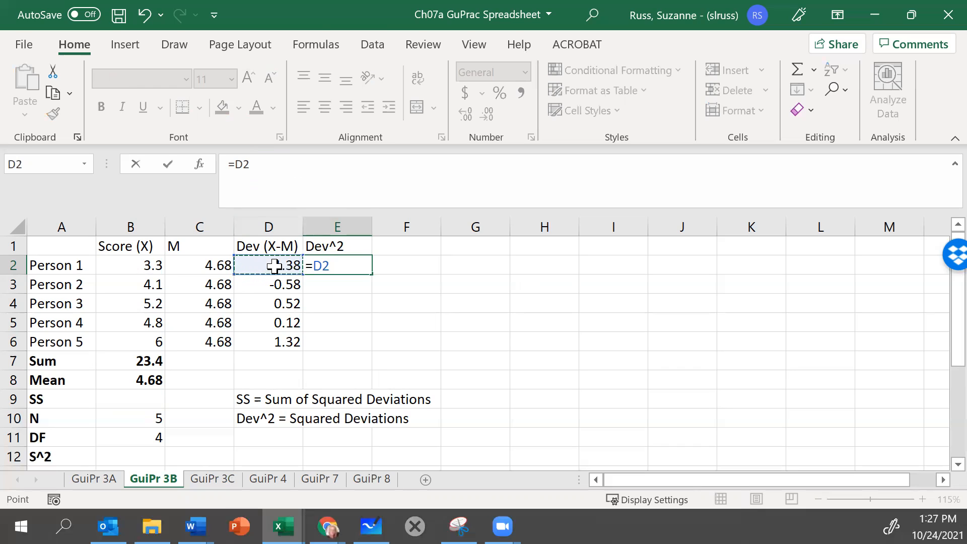
text(^)
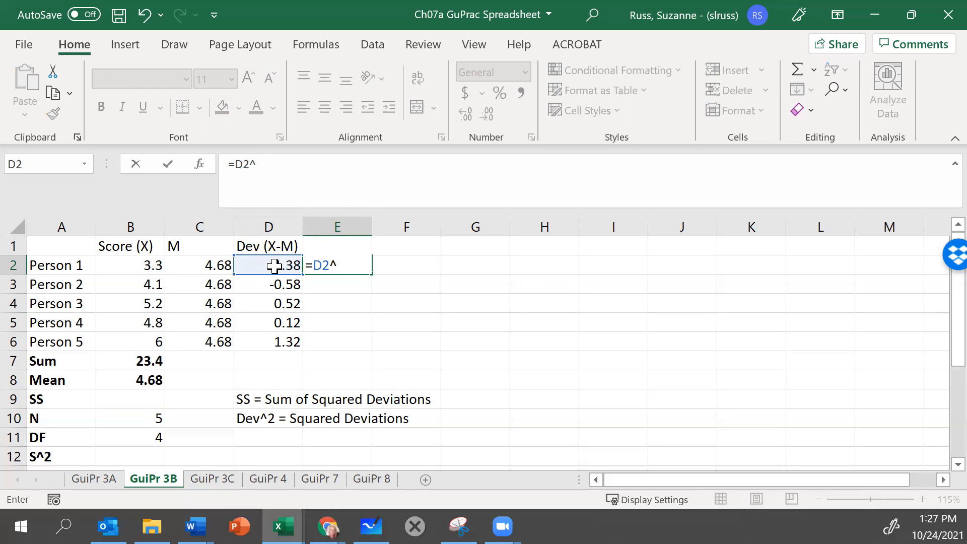
text(2)
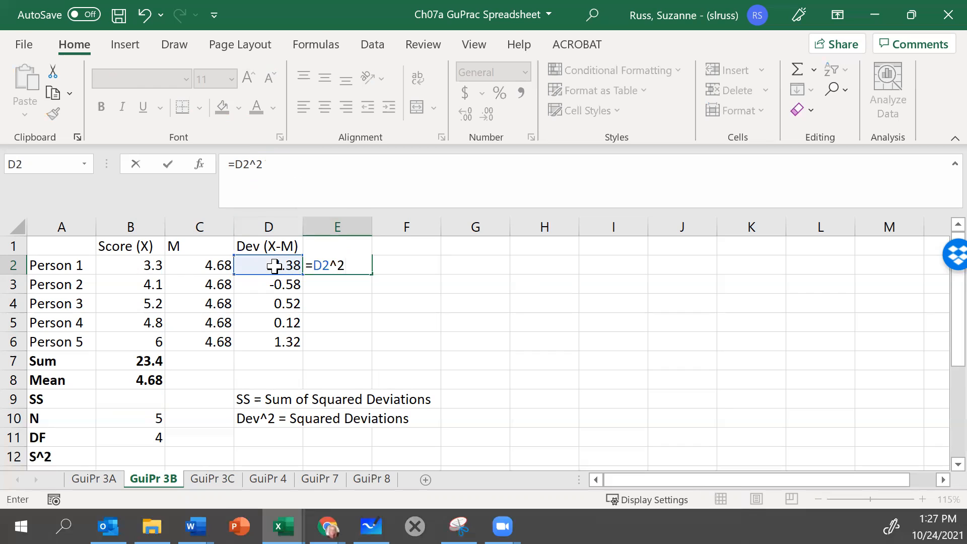
key(Return)
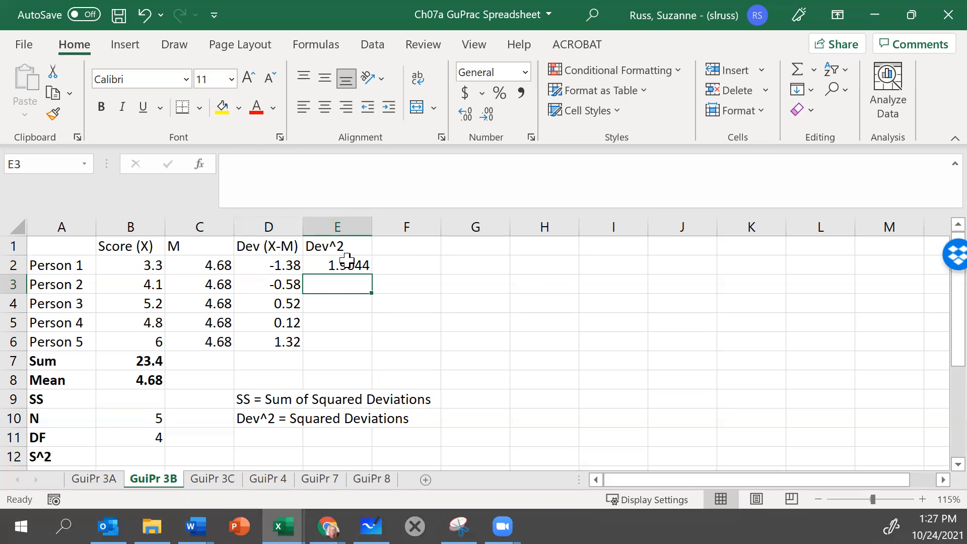
Step: Copy the =D2^2 formula from E2 into E3:E6 for Persons 2 to 5
click(337, 264)
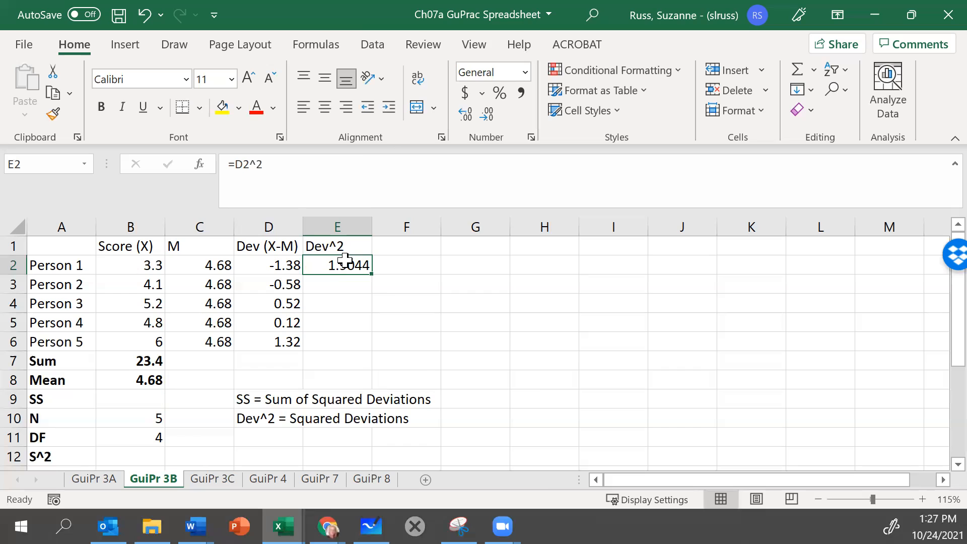
right_click(337, 265)
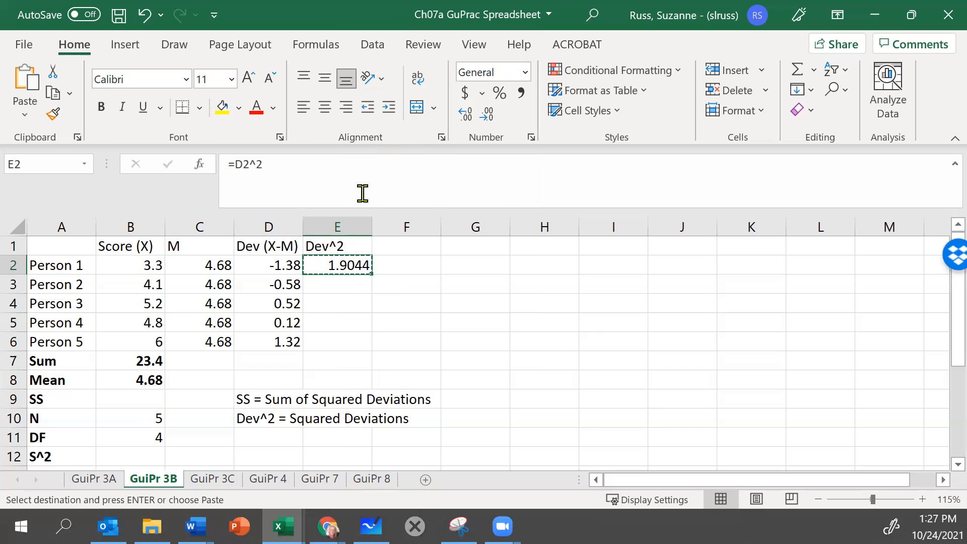
mouse_move(329, 284)
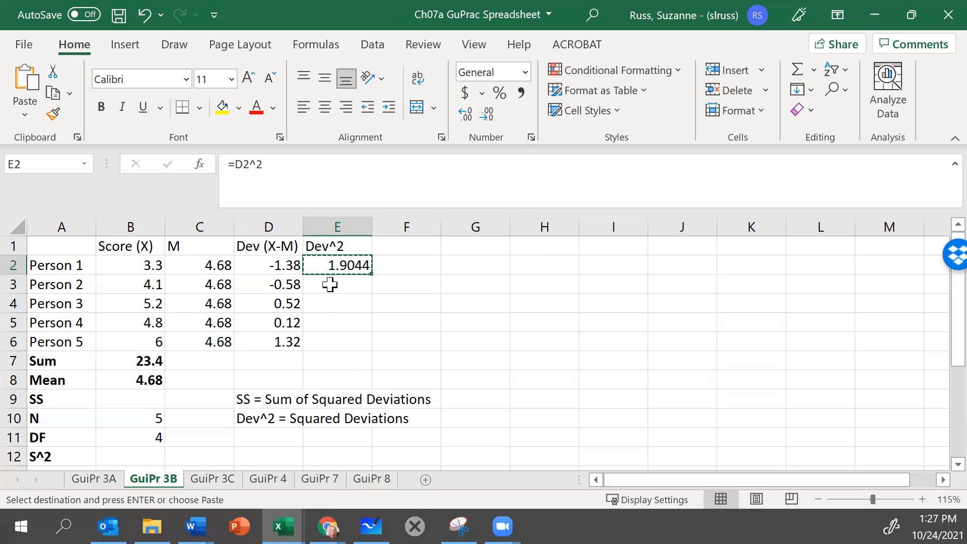
click(336, 284)
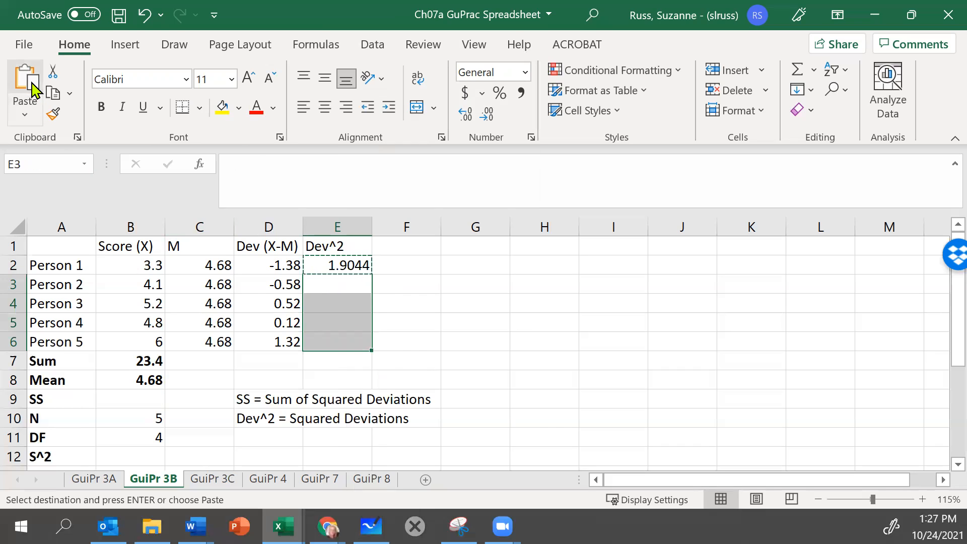
click(25, 87)
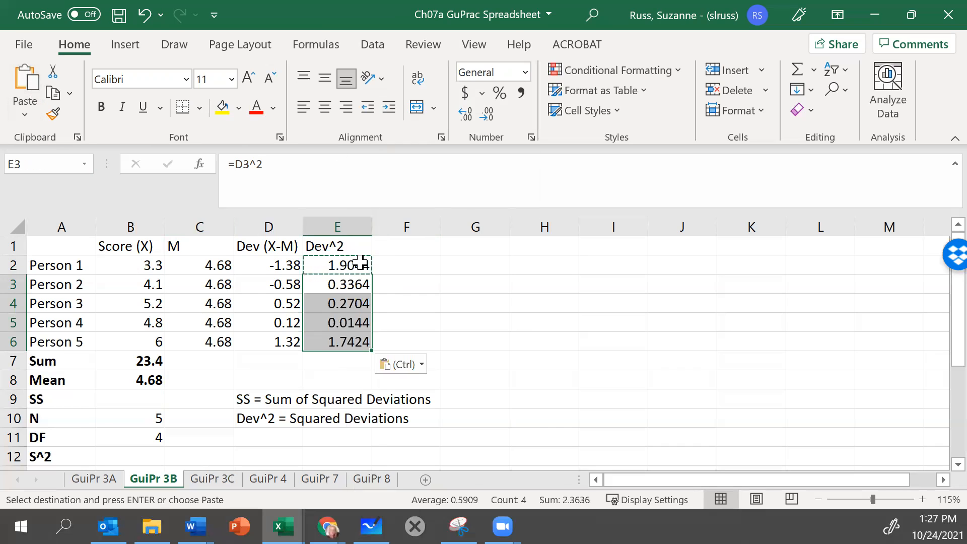
mouse_move(196, 426)
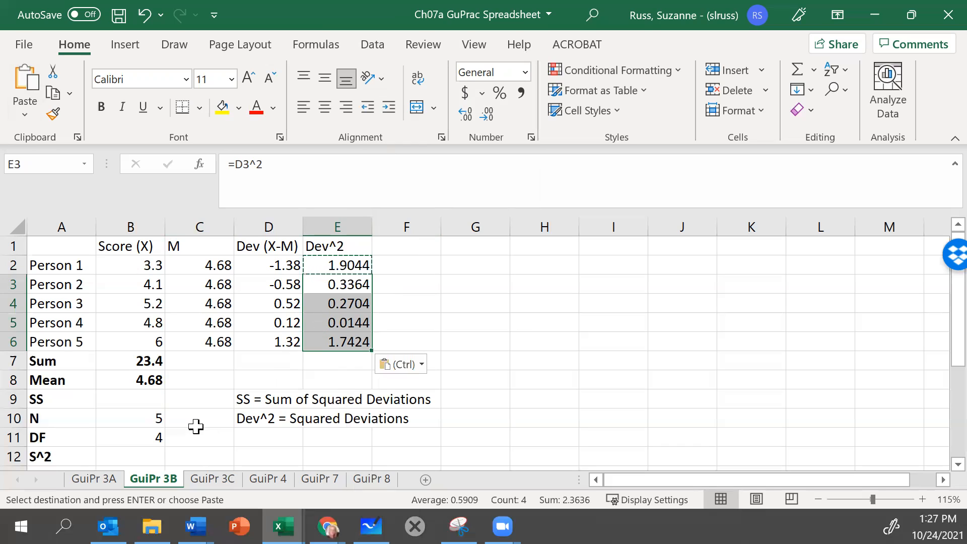
mouse_move(243, 398)
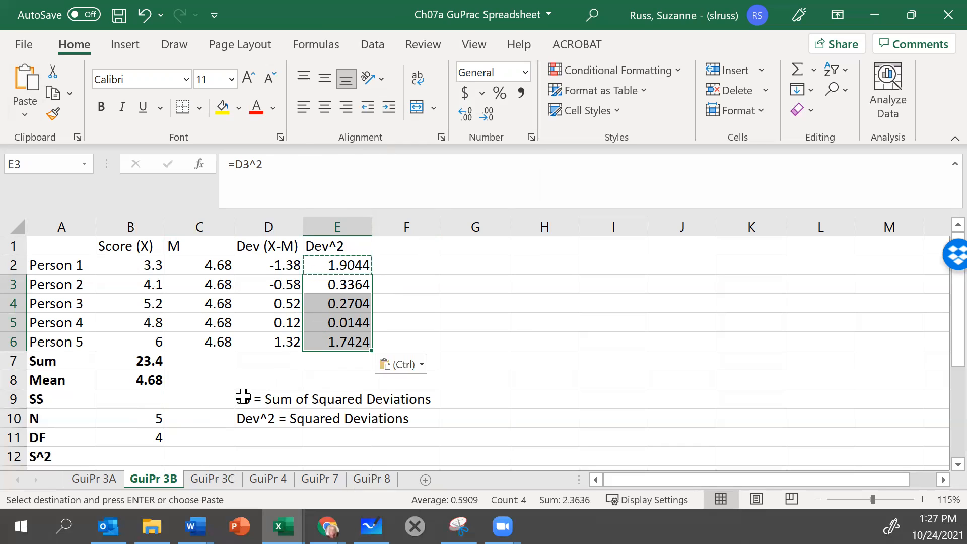
Step: Enter SS in B9 as =SUM of the five squared deviations, giving 4.268
click(268, 399)
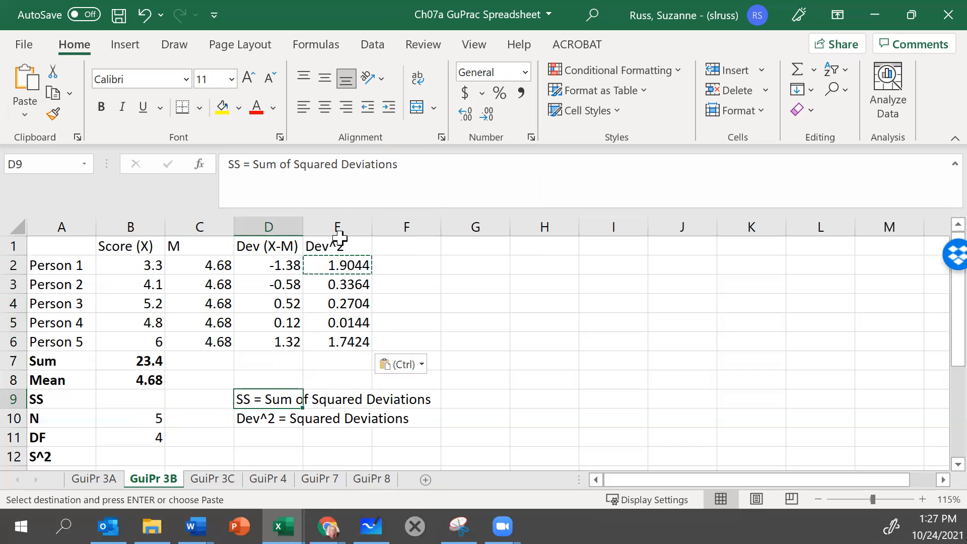
click(337, 245)
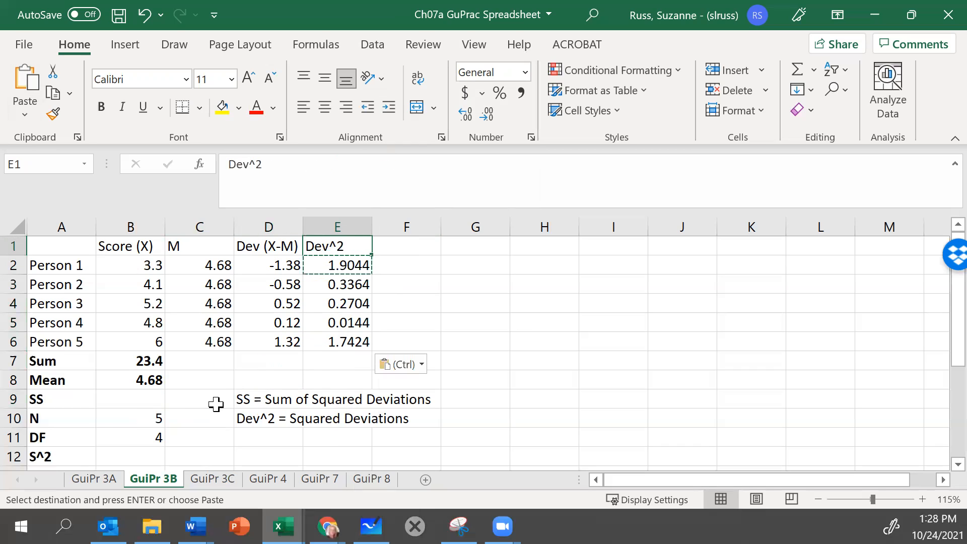
mouse_move(112, 397)
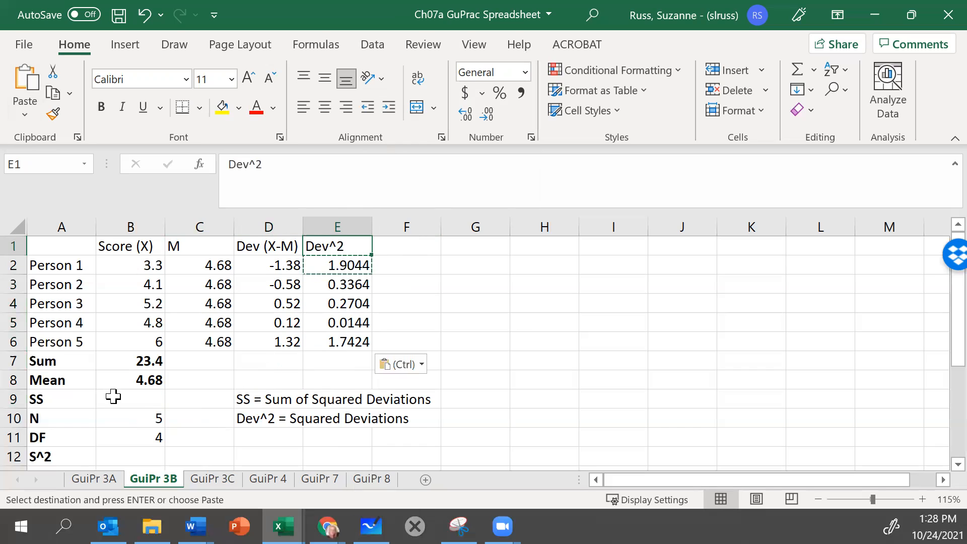
click(60, 399)
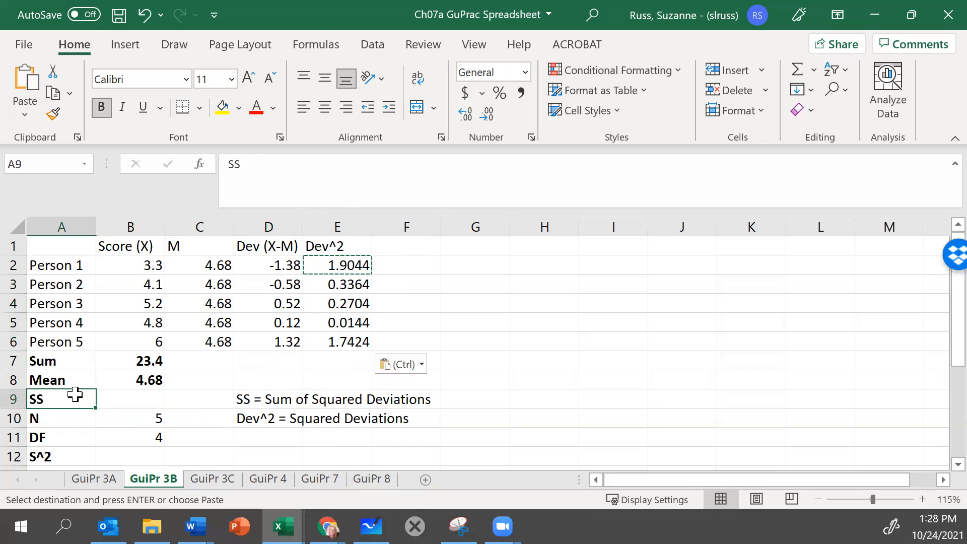
click(130, 398)
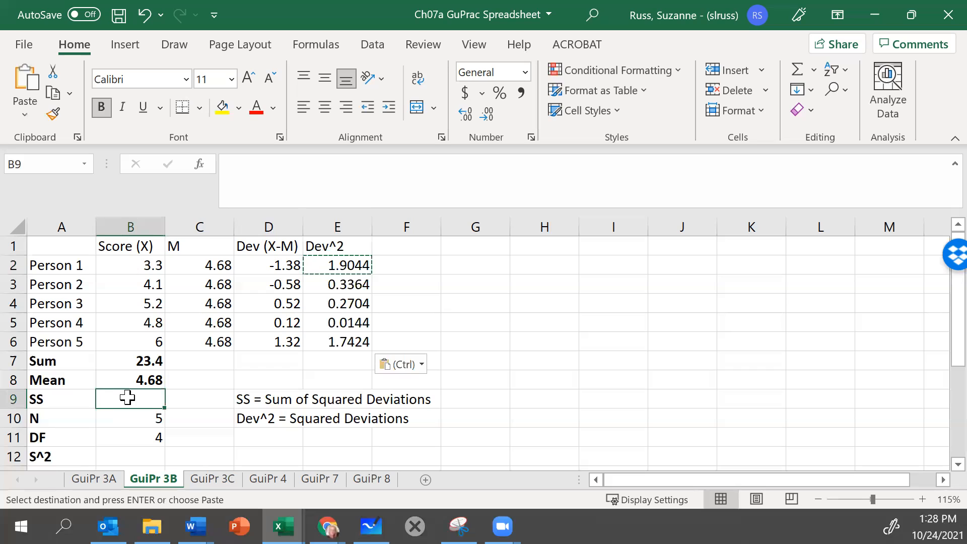
text(=)
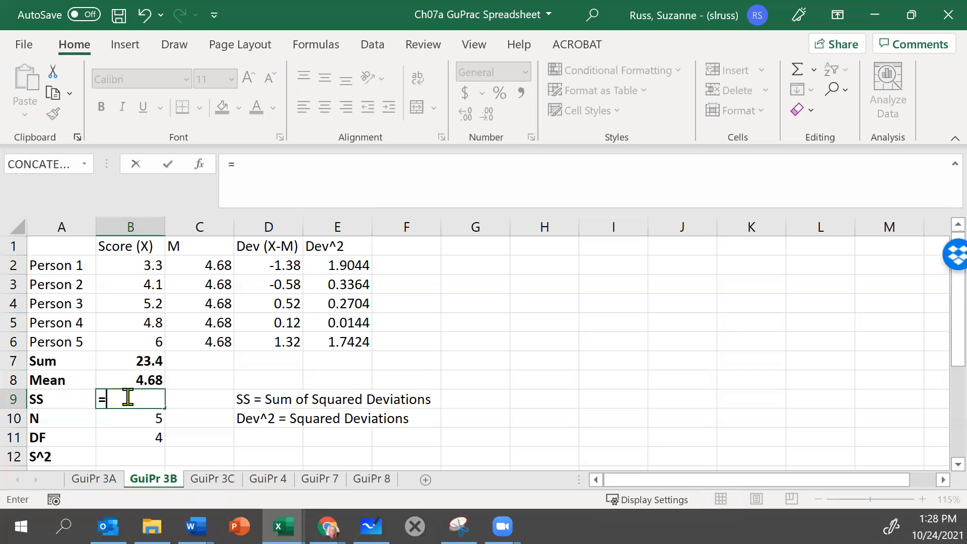
text(SUM()
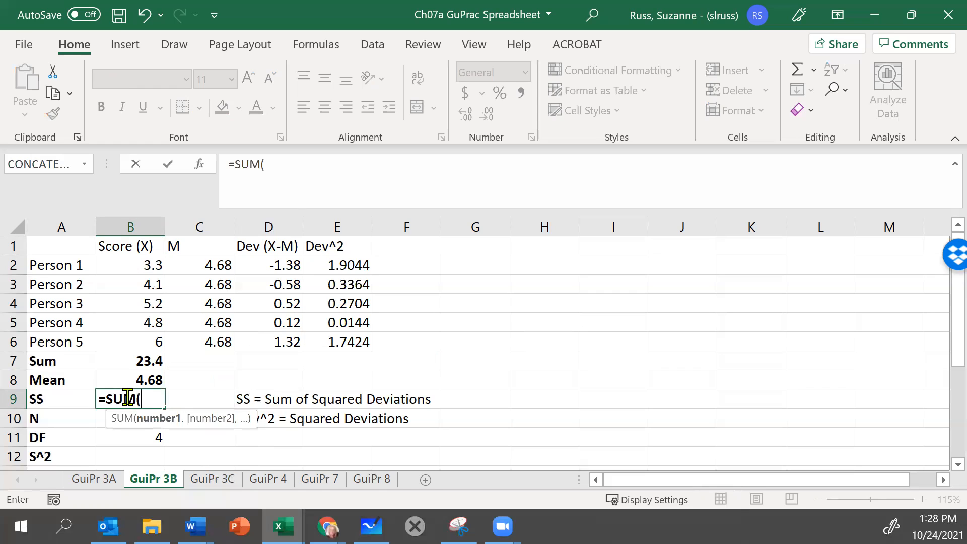
mouse_move(352, 264)
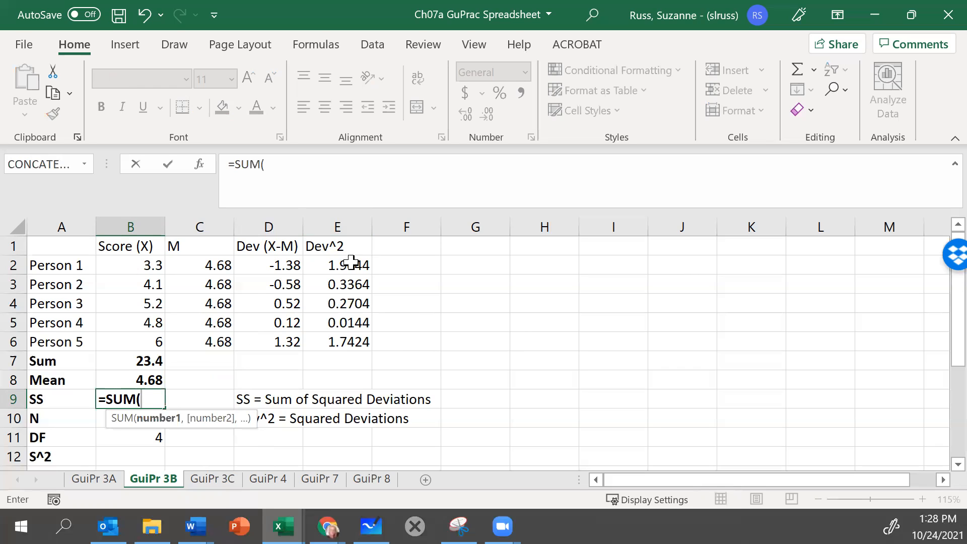
click(337, 265)
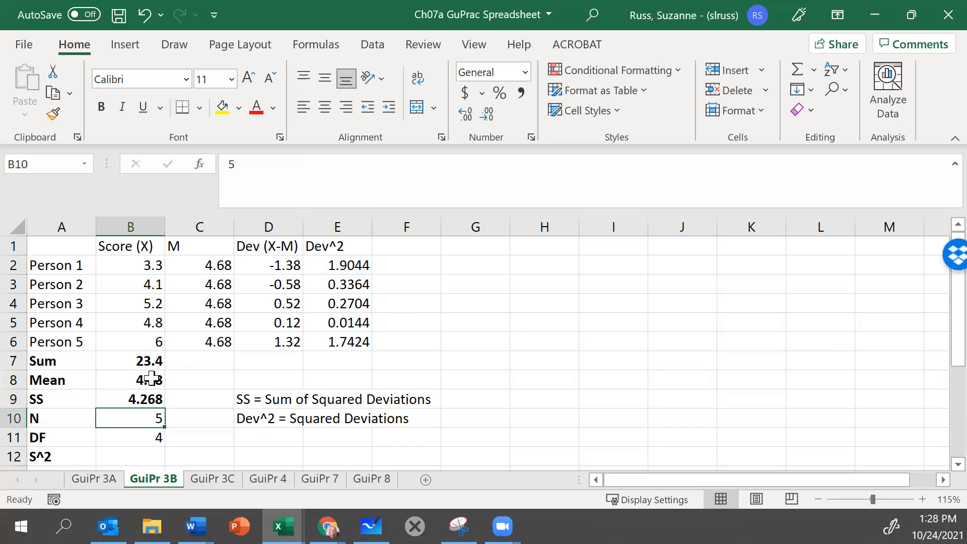
mouse_move(134, 393)
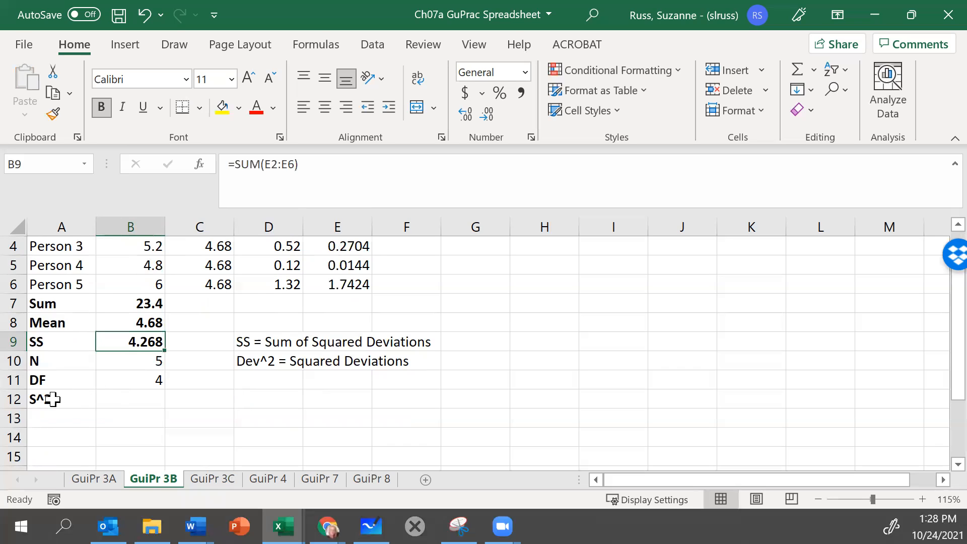
Step: Add the note 'S^2 = Est. Variance' below the other definition notes
click(267, 380)
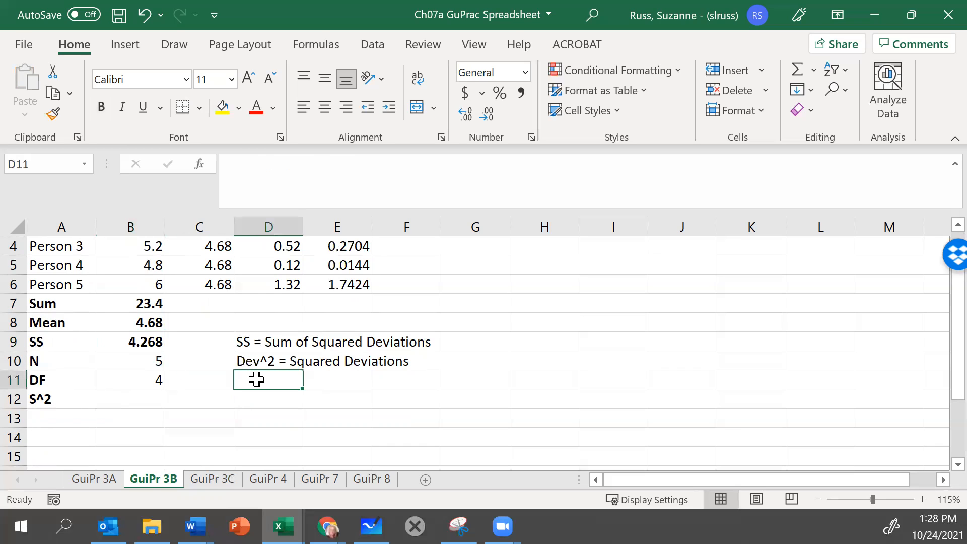
text(S^2)
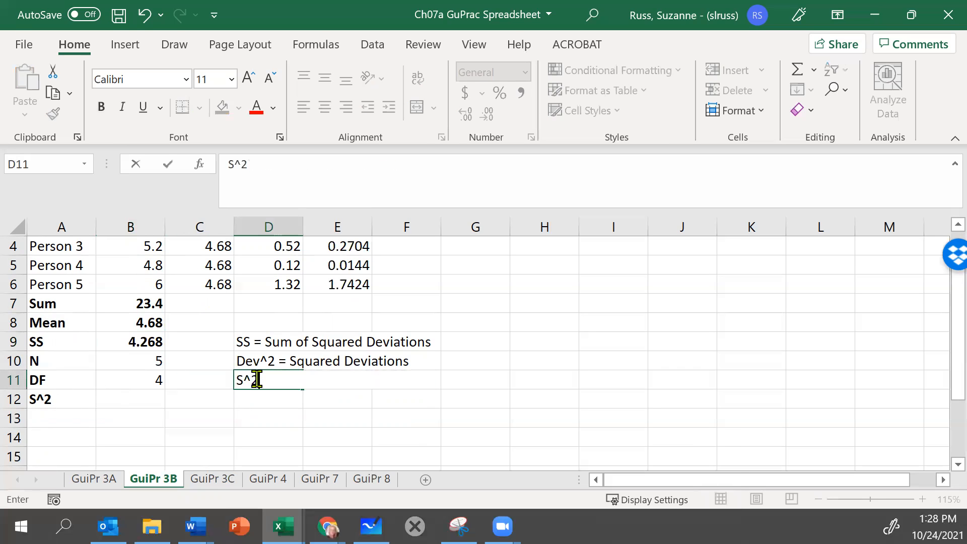
text(=)
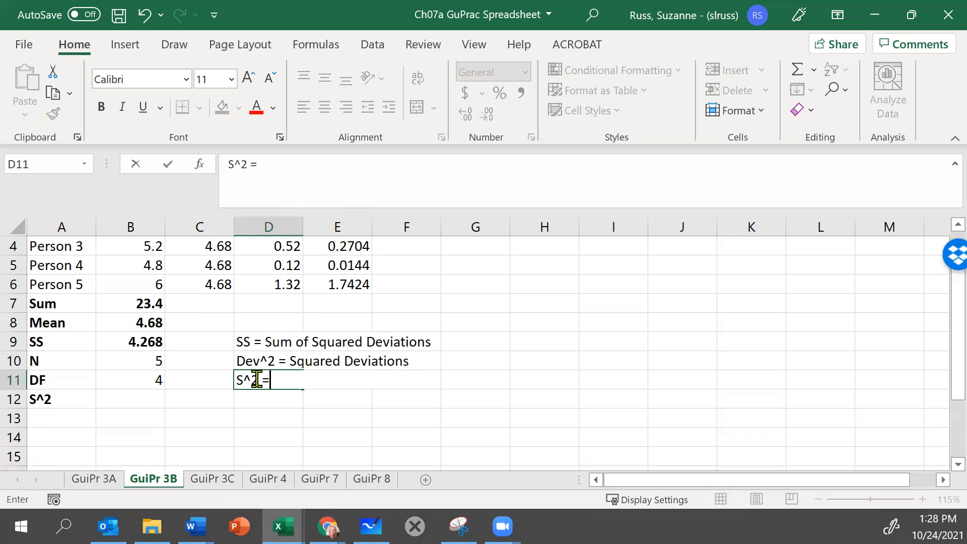
text(Est. Vari)
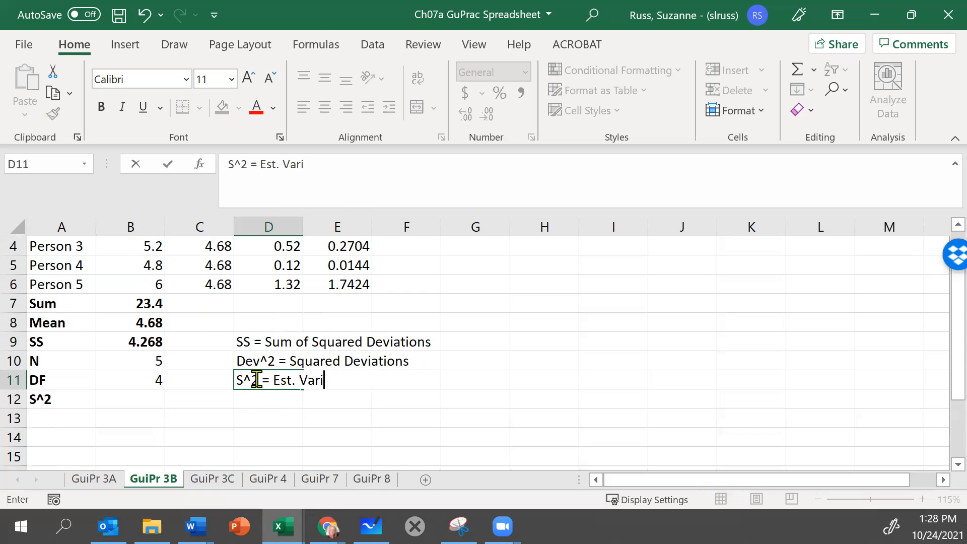
text(ance)
click(130, 399)
text(=)
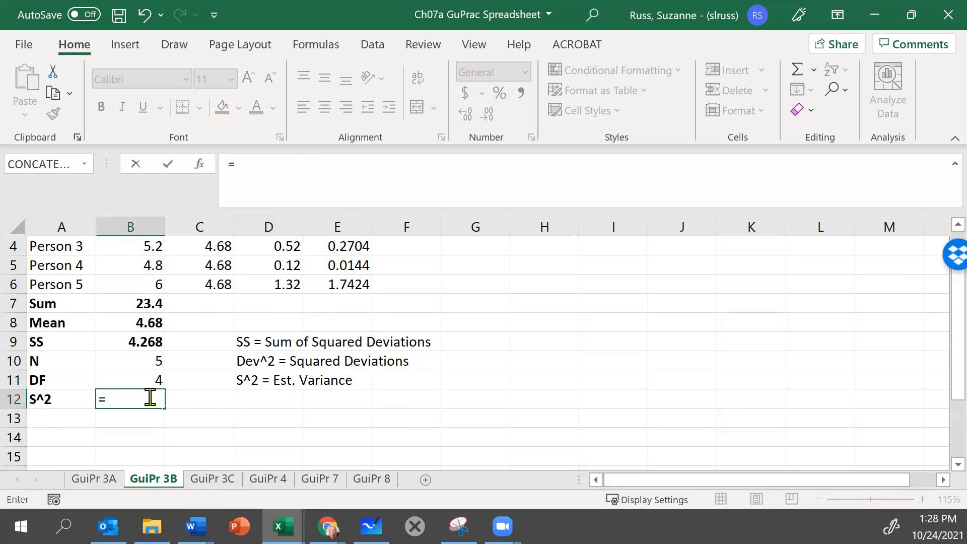
mouse_move(134, 351)
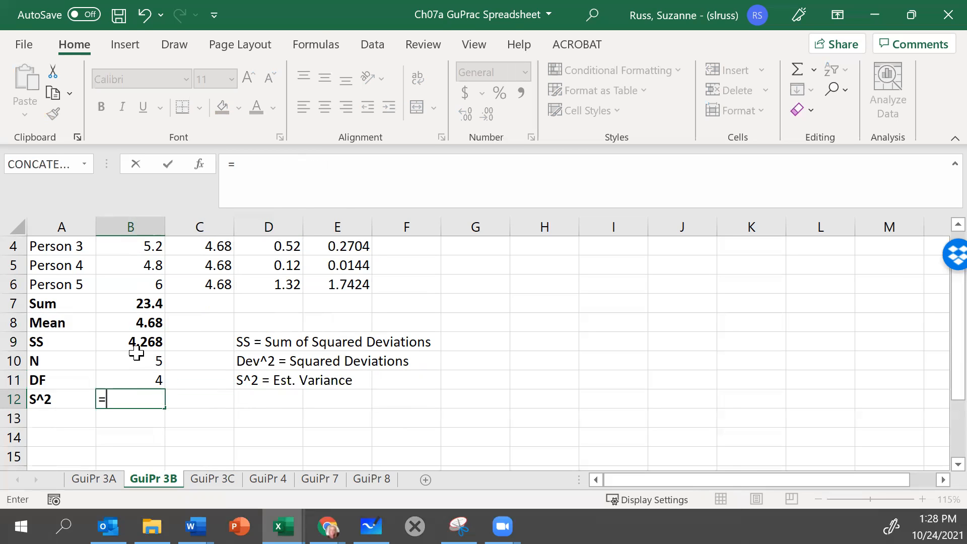
Step: Start the S^2 formula as SS in B9 divided by DF
click(130, 342)
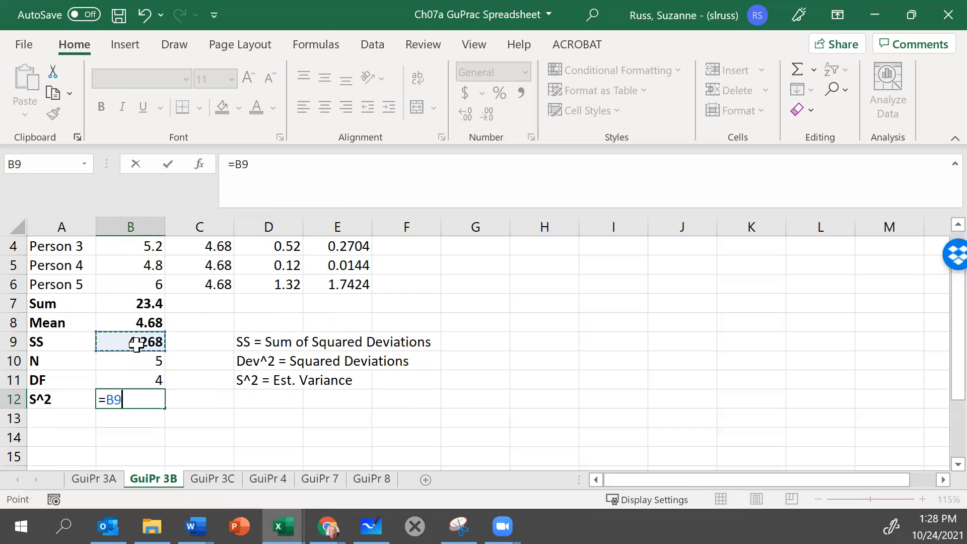
text(/)
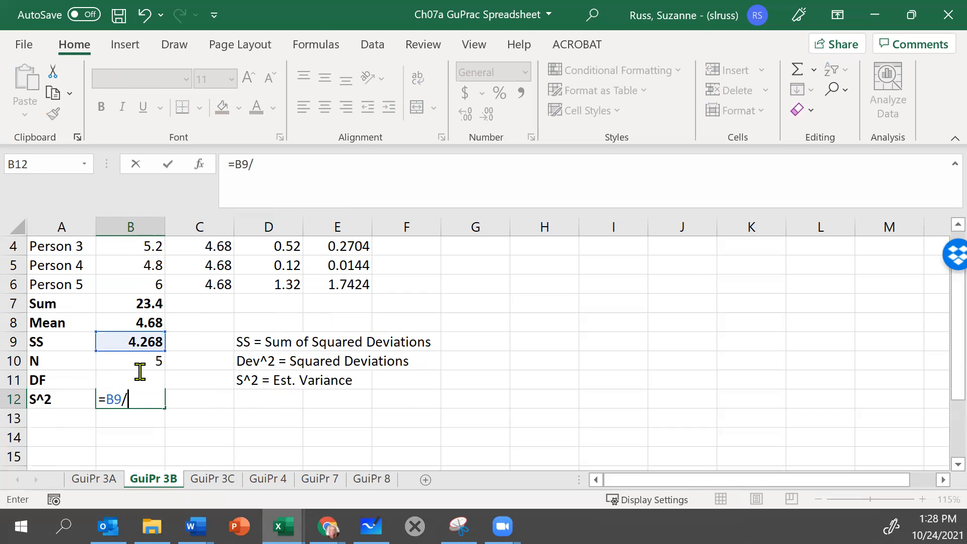
mouse_move(121, 381)
text(4)
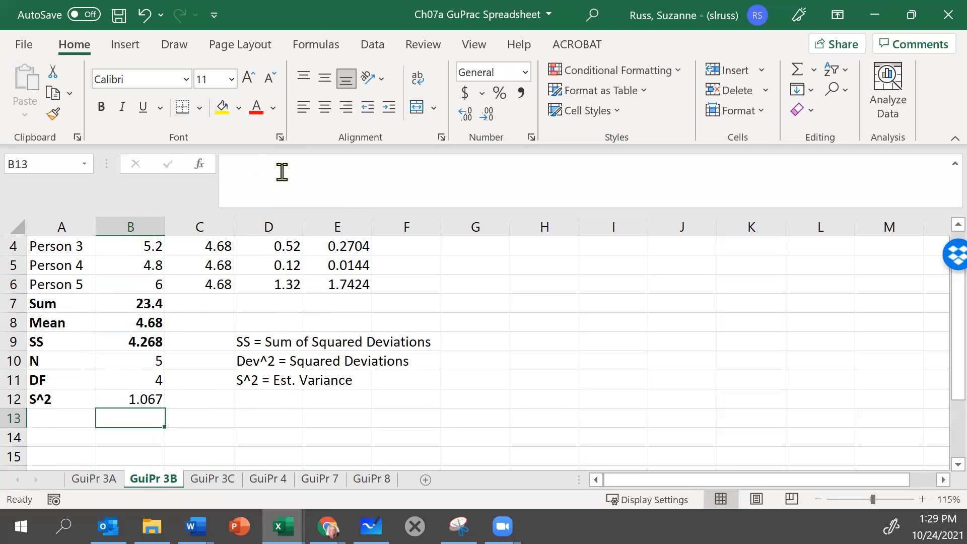
mouse_move(406, 393)
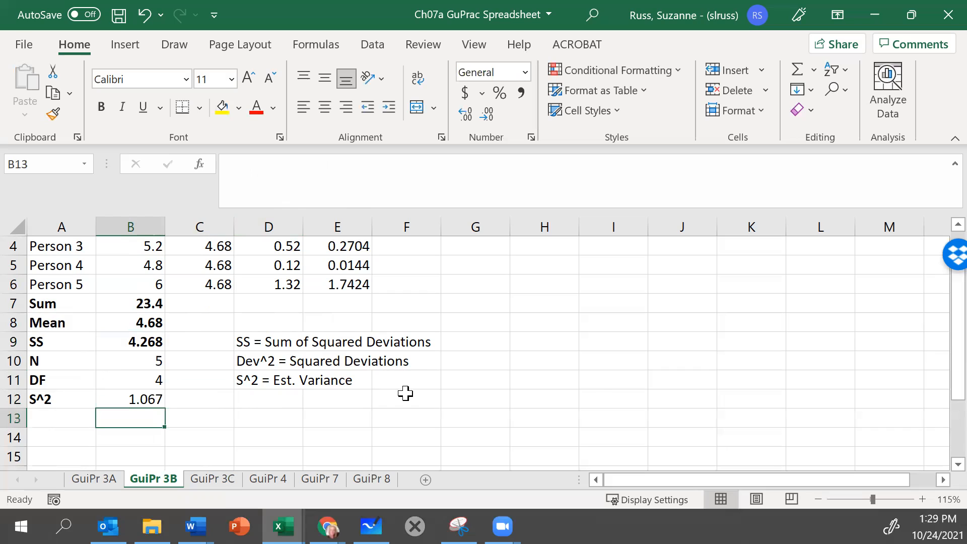